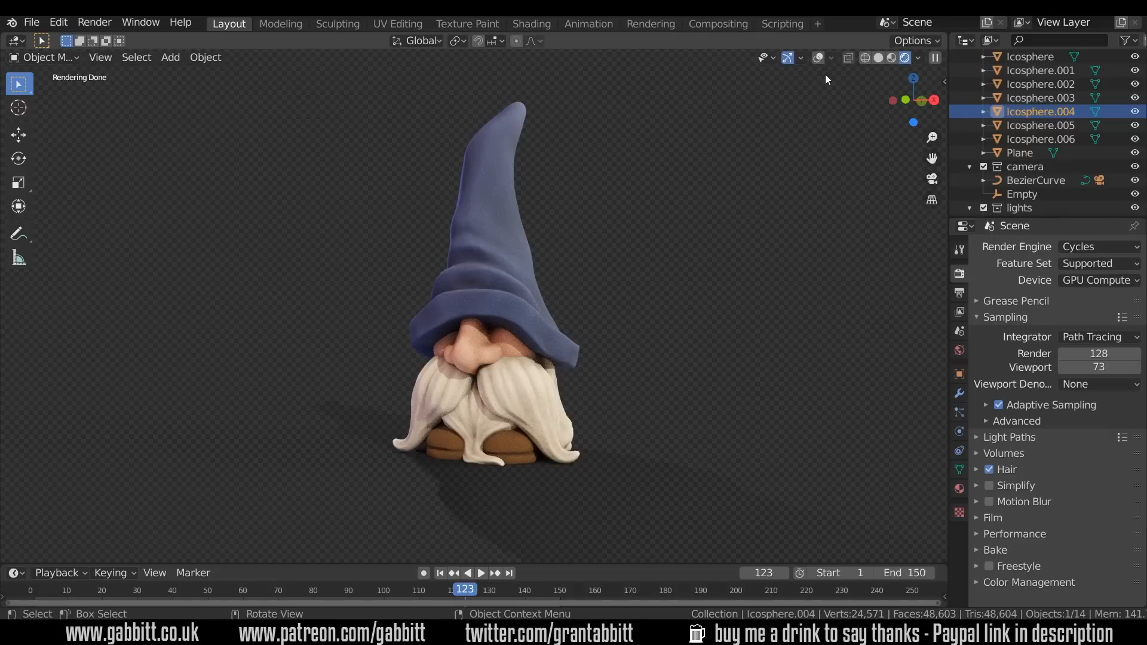
Select the gnome's hat, inspect its mesh, and add a Decimate modifier.
{"action": "left_click", "coordinate": [503, 415]}
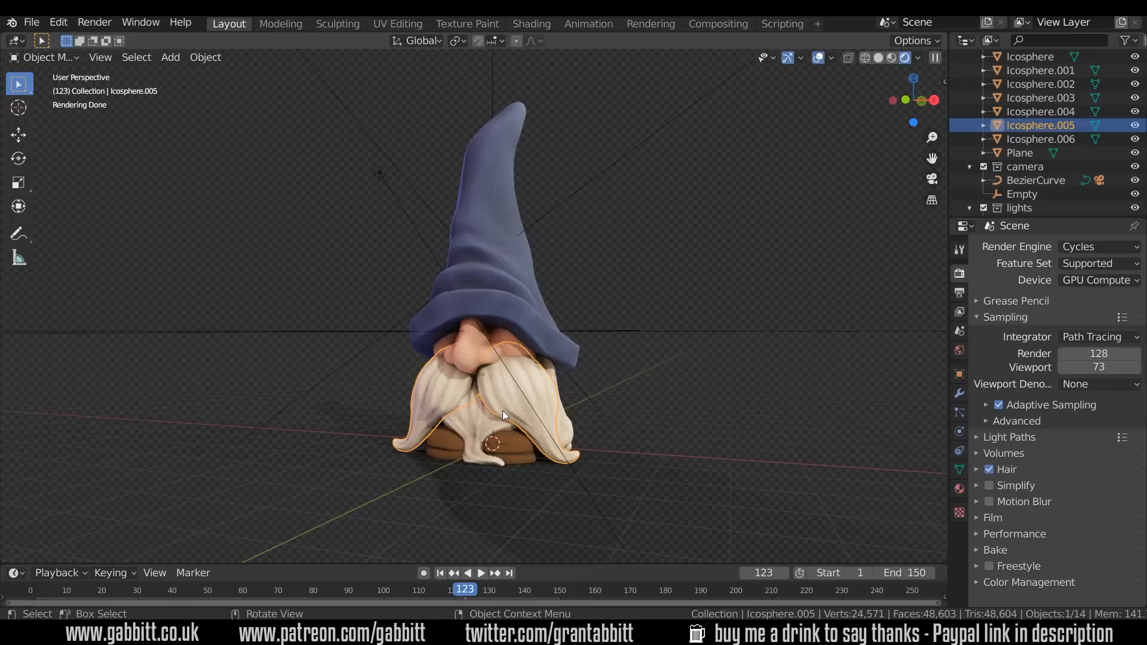
{"action": "left_click", "coordinate": [1030, 57]}
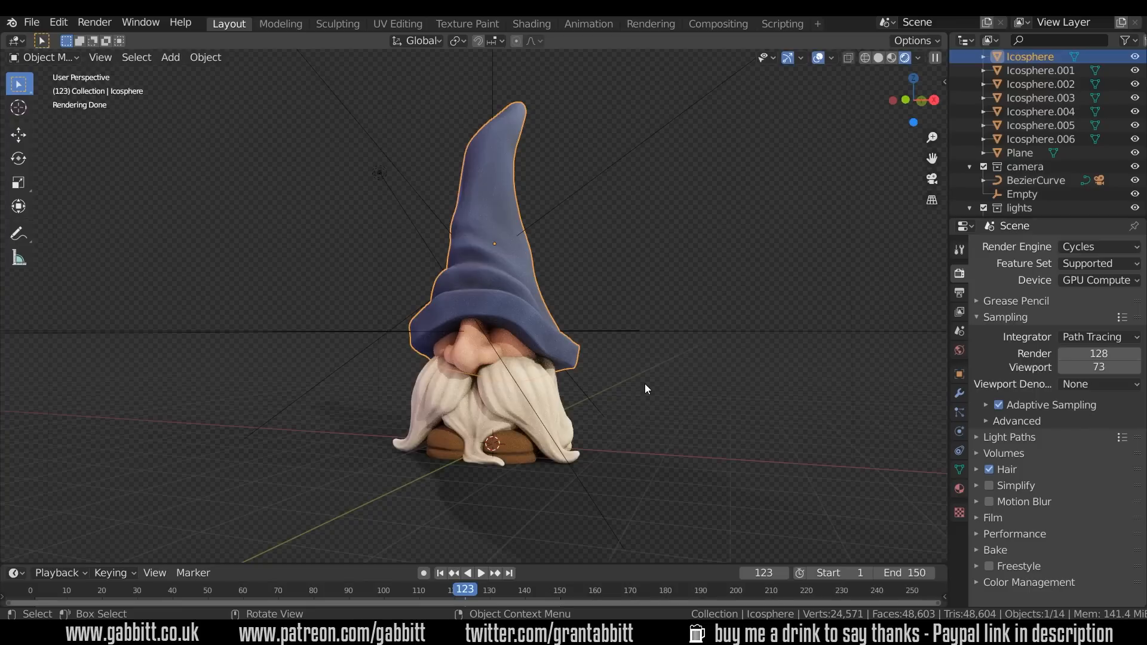
{"action": "mouse_move", "coordinate": [595, 420]}
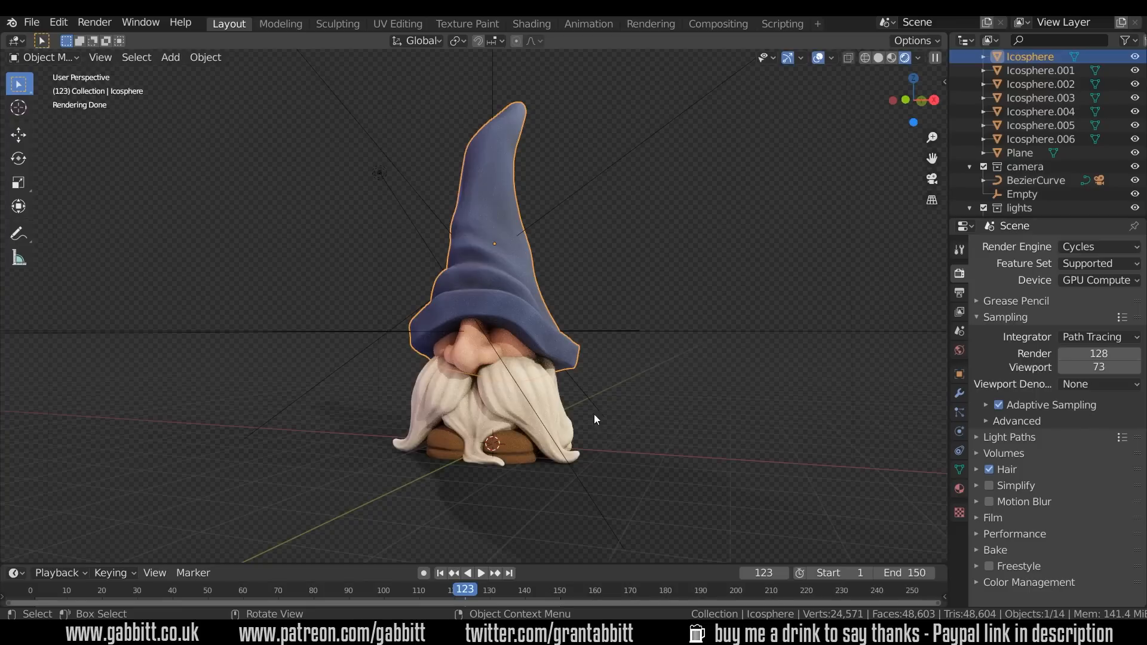
{"action": "mouse_move", "coordinate": [517, 274]}
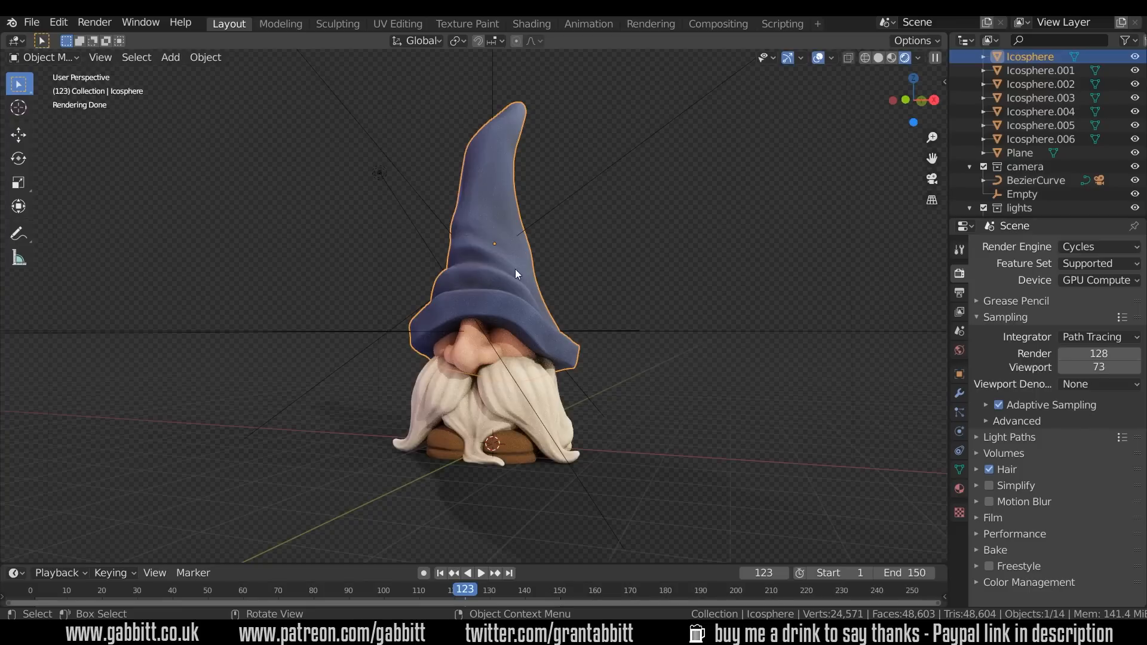
{"action": "key", "text": "Tab"}
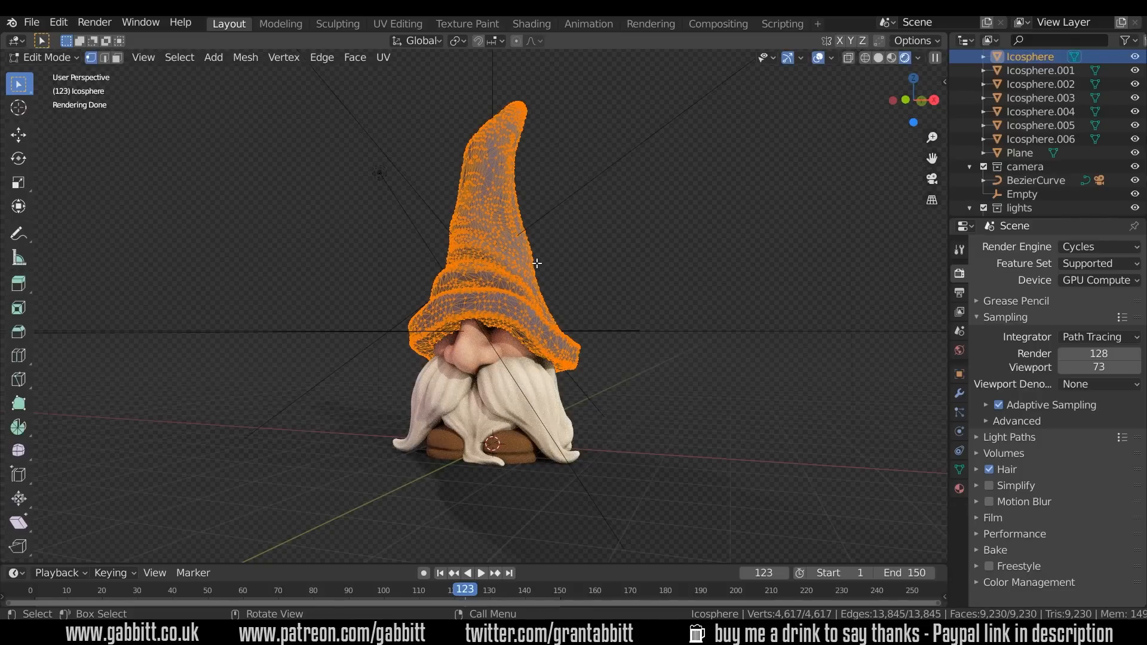
{"action": "key", "text": "Tab"}
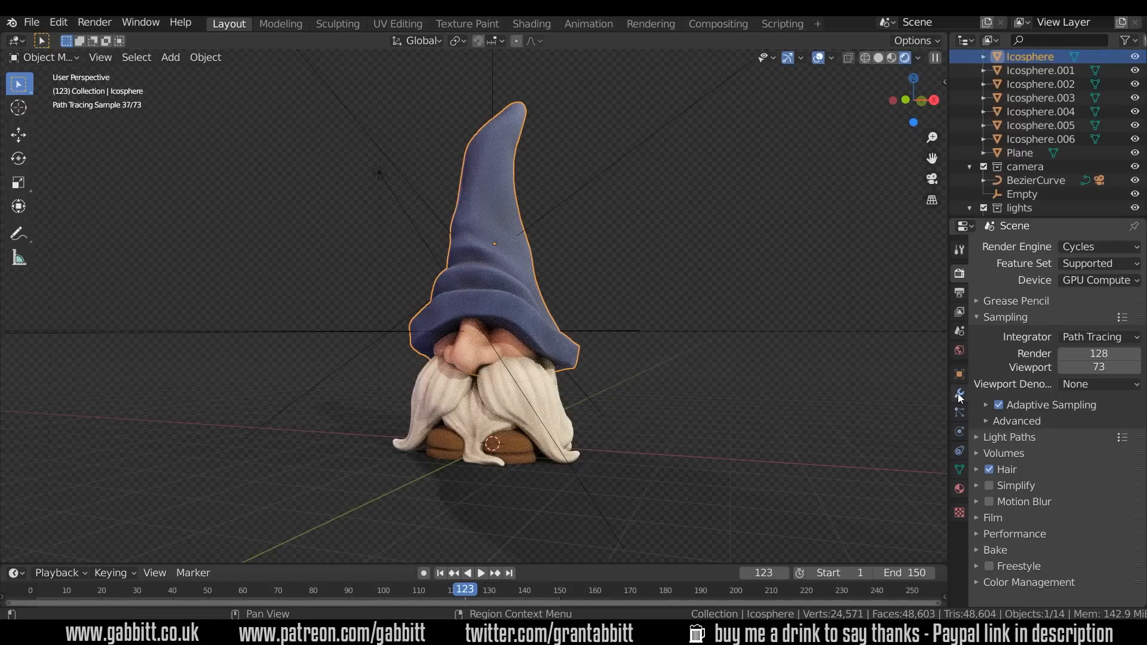
{"action": "left_click", "coordinate": [958, 394]}
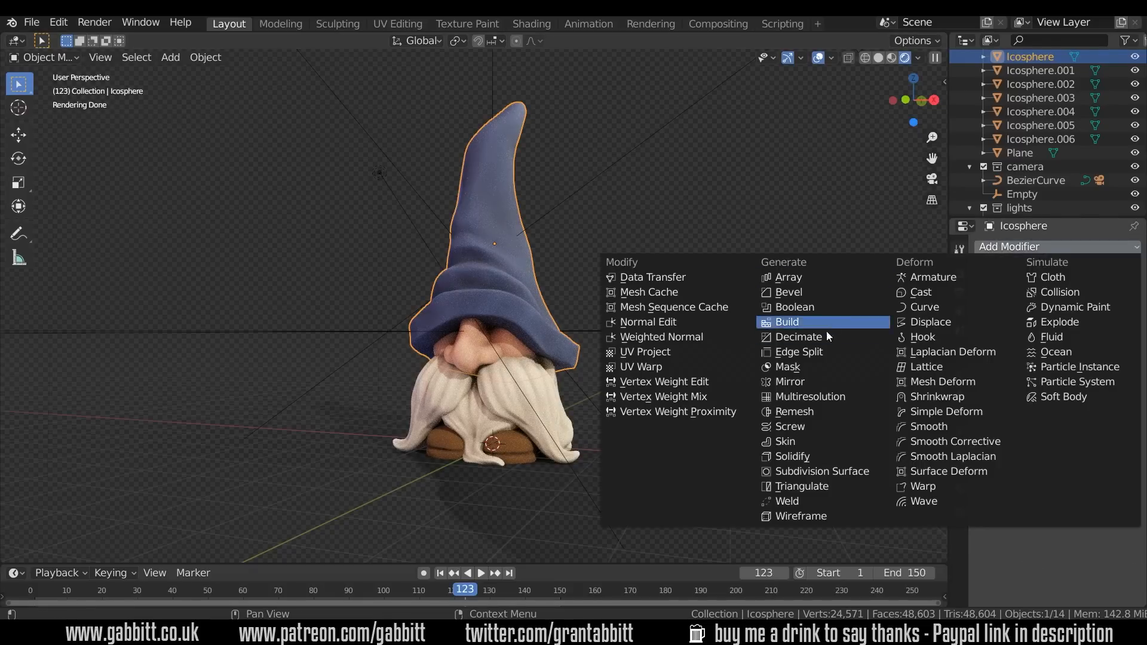
{"action": "left_click", "coordinate": [799, 337]}
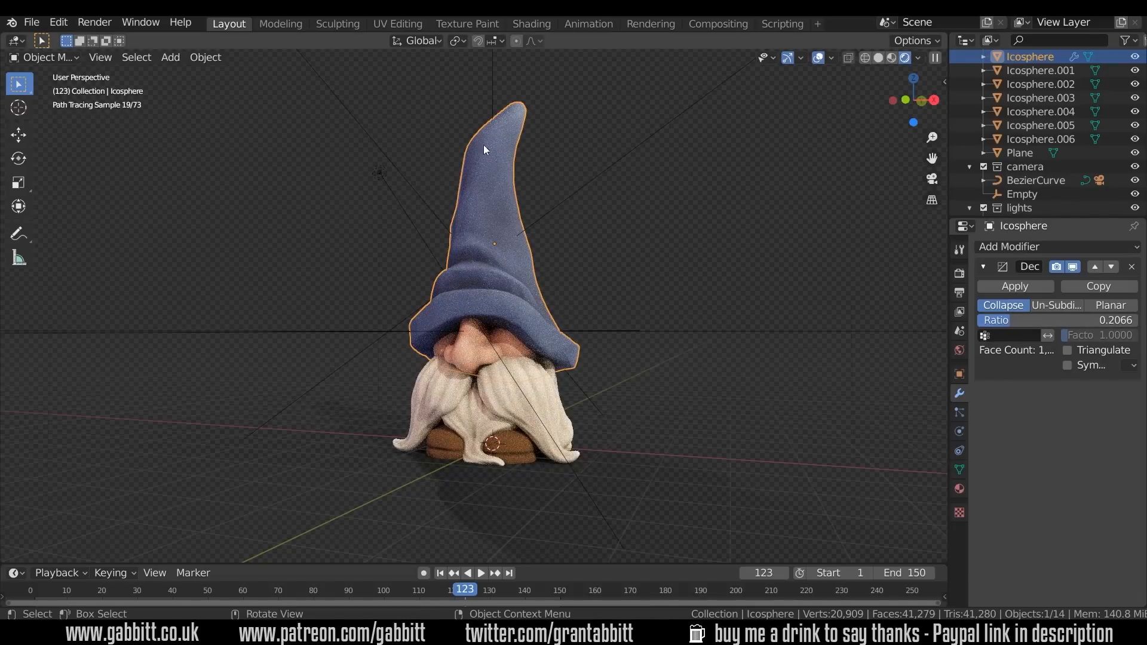
{"action": "mouse_move", "coordinate": [629, 348]}
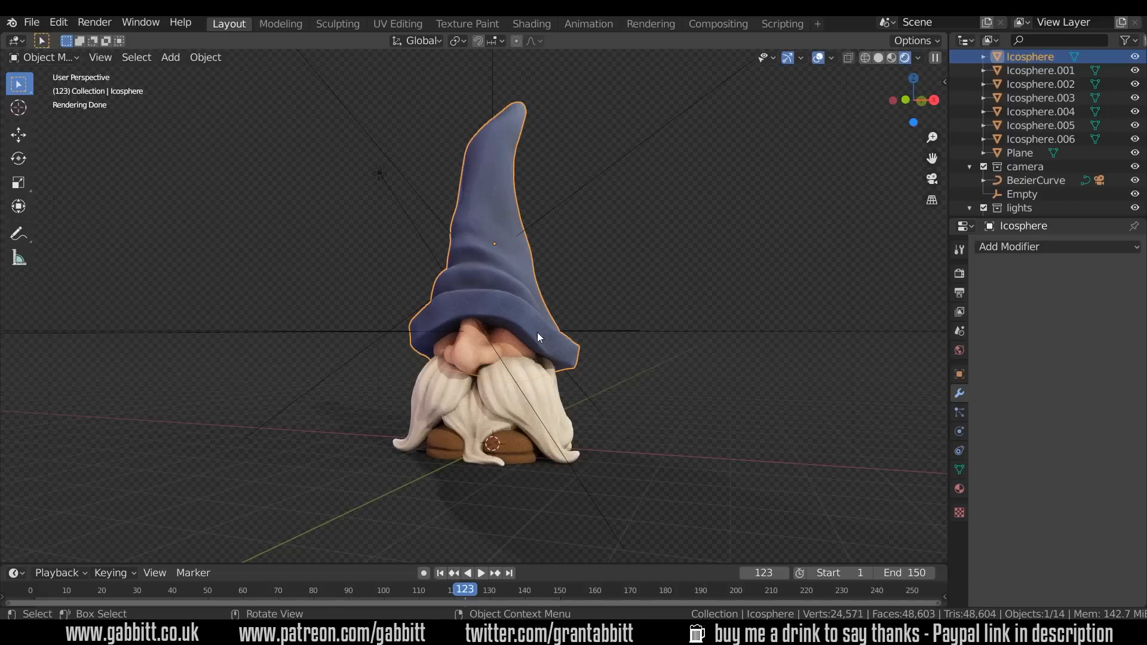
{"action": "mouse_move", "coordinate": [763, 339]}
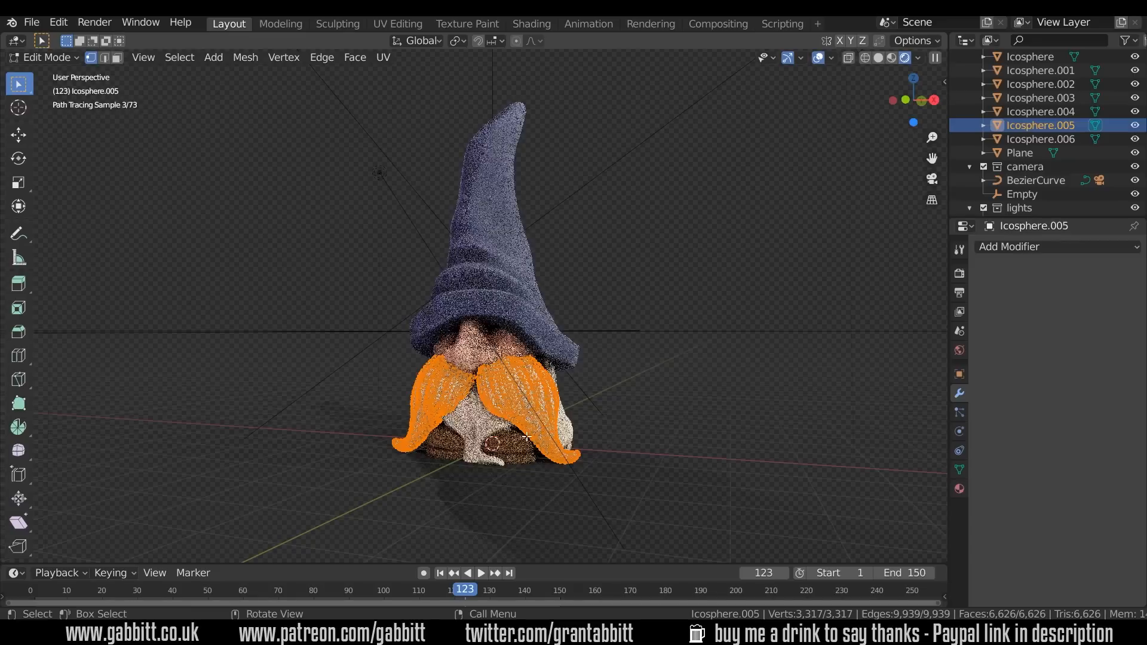
{"action": "left_click", "coordinate": [1040, 138]}
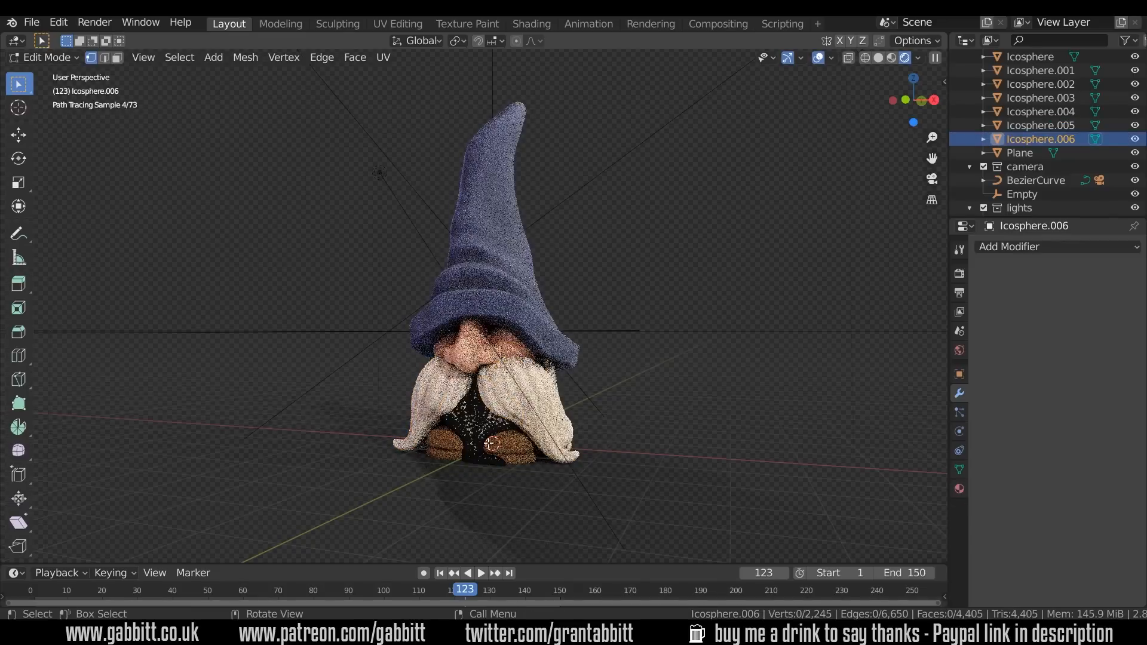
{"action": "left_click", "coordinate": [1040, 84]}
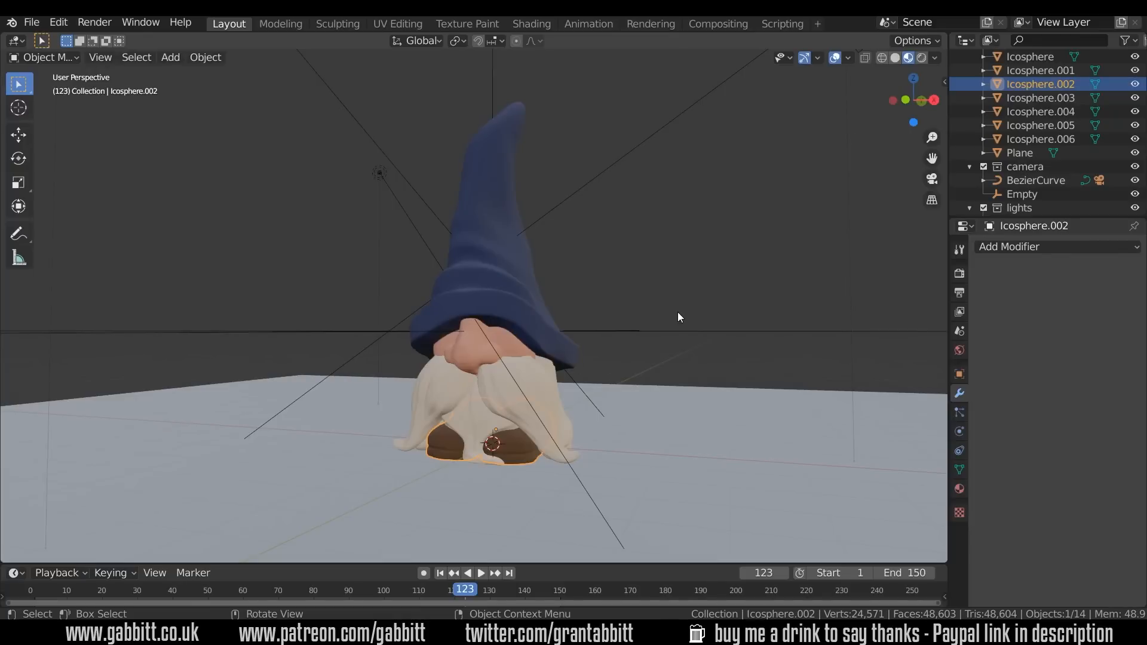
{"action": "left_click_drag", "start_coordinate": [679, 317], "coordinate": [439, 407]}
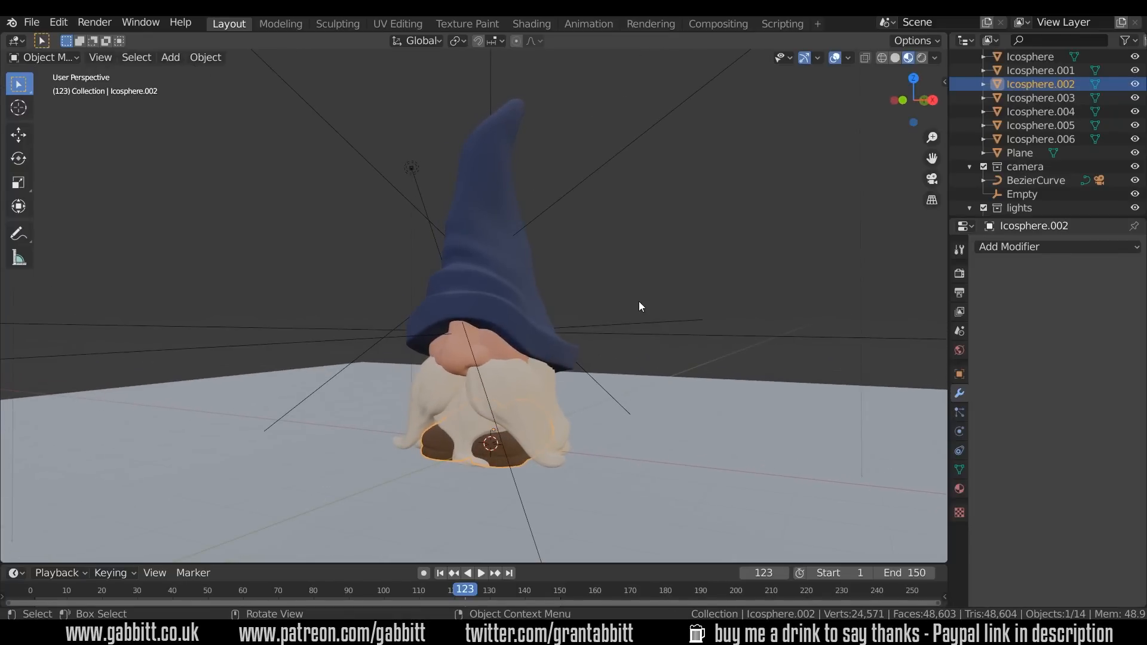
{"action": "left_click", "coordinate": [918, 58]}
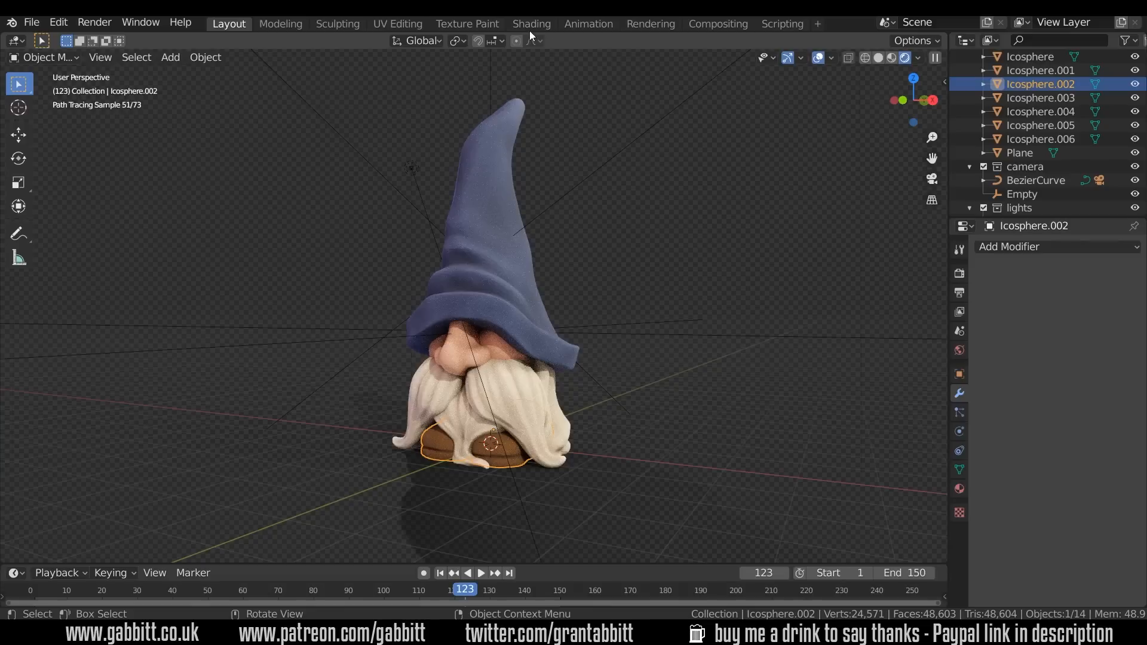
{"action": "mouse_move", "coordinate": [528, 28]}
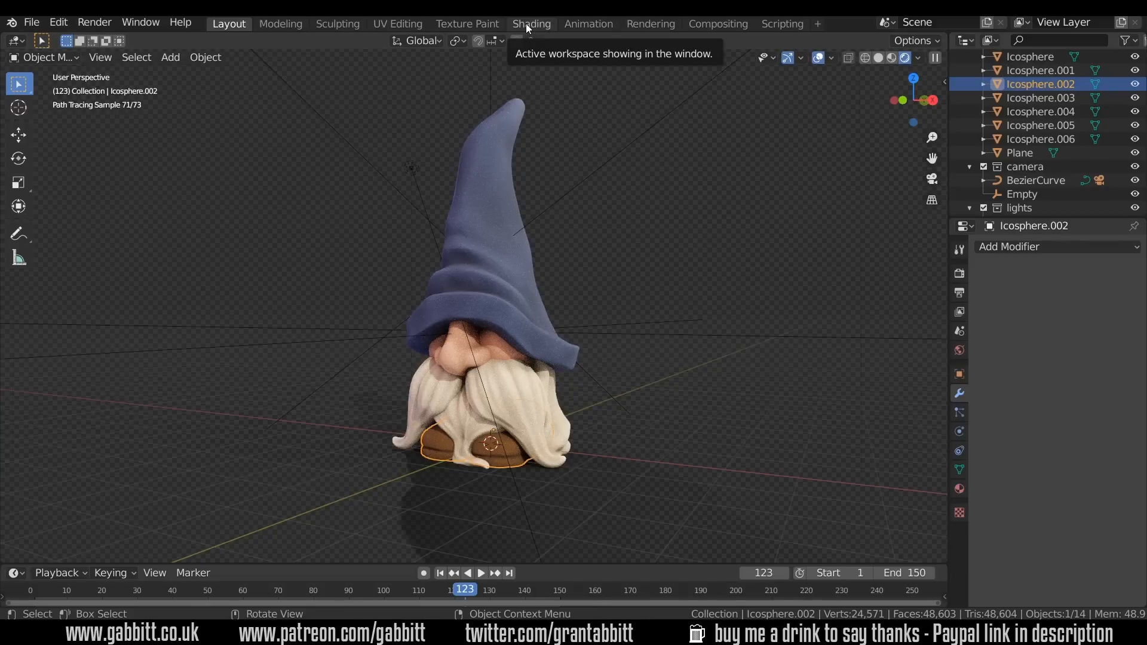
Switch to the Shading workspace and select a gnome object.
{"action": "left_click", "coordinate": [531, 24]}
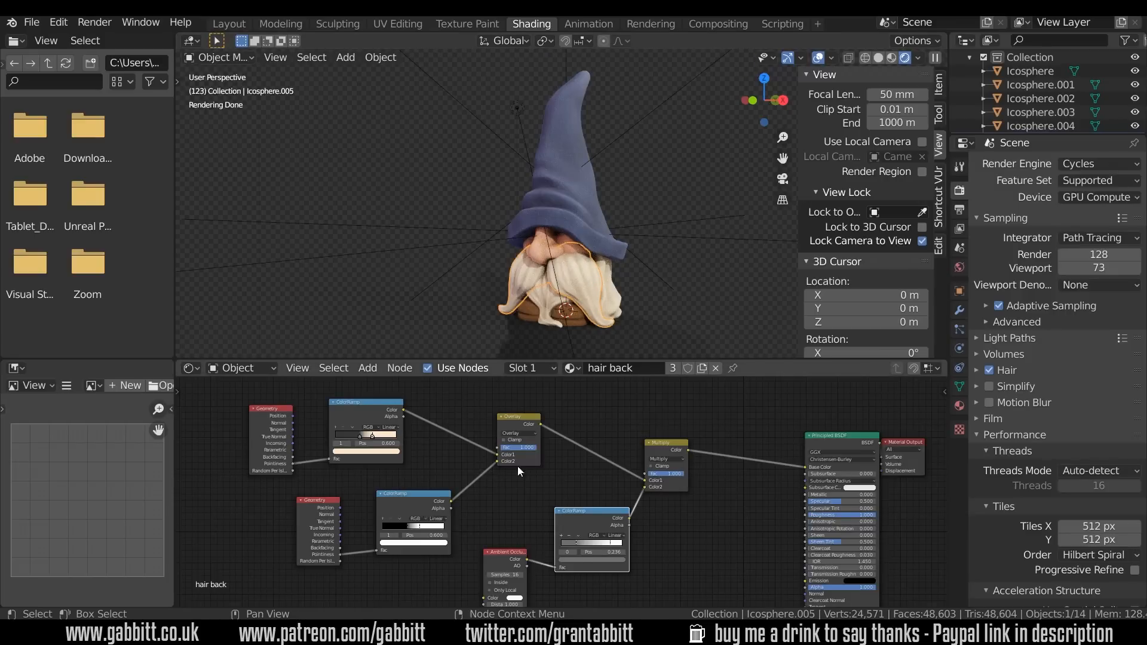
{"action": "left_click", "coordinate": [574, 325]}
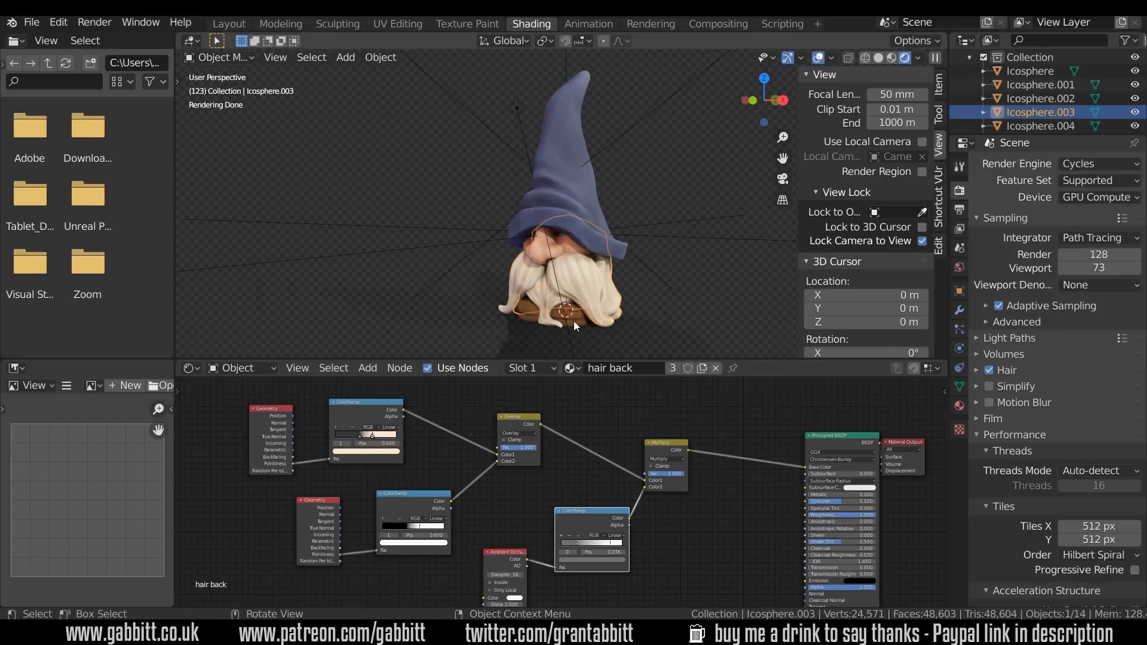
{"action": "left_click", "coordinate": [1031, 70]}
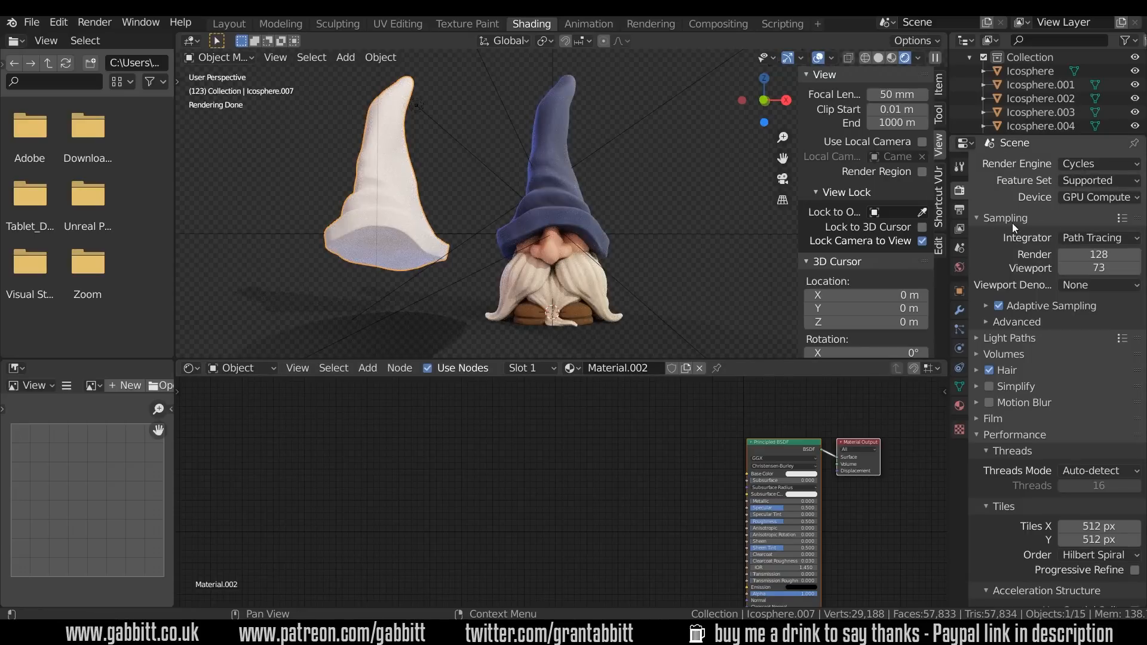
Try OptiX viewport denoising, then set Viewport Denoising back to None.
{"action": "left_click", "coordinate": [1100, 197]}
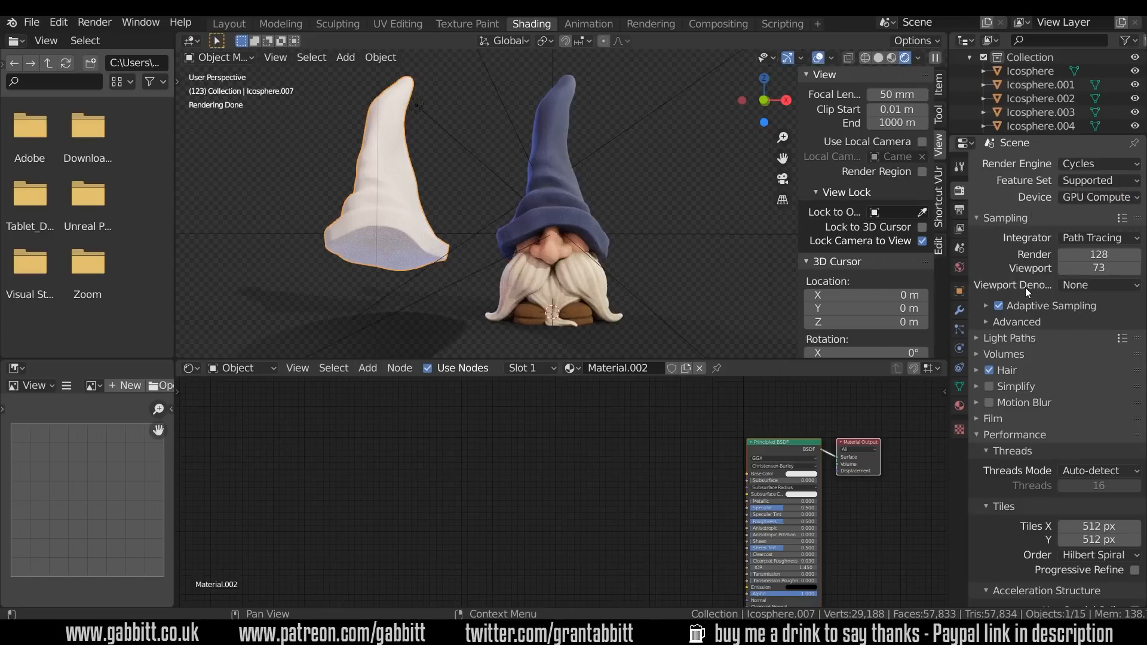
{"action": "left_click", "coordinate": [1098, 285]}
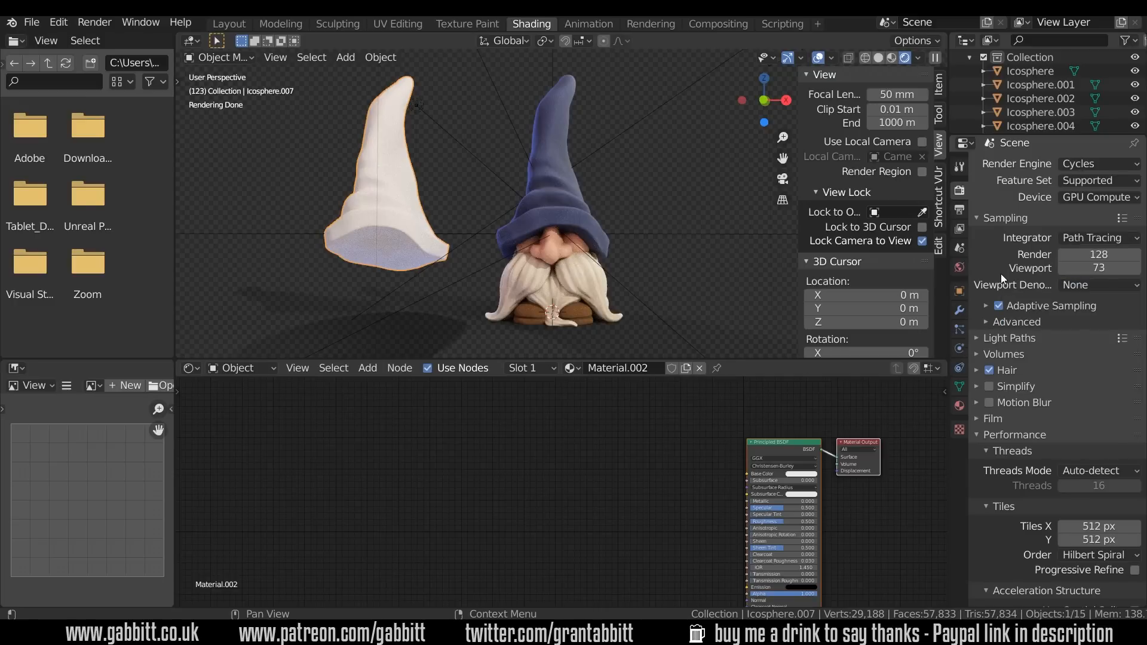
{"action": "left_click", "coordinate": [1098, 285]}
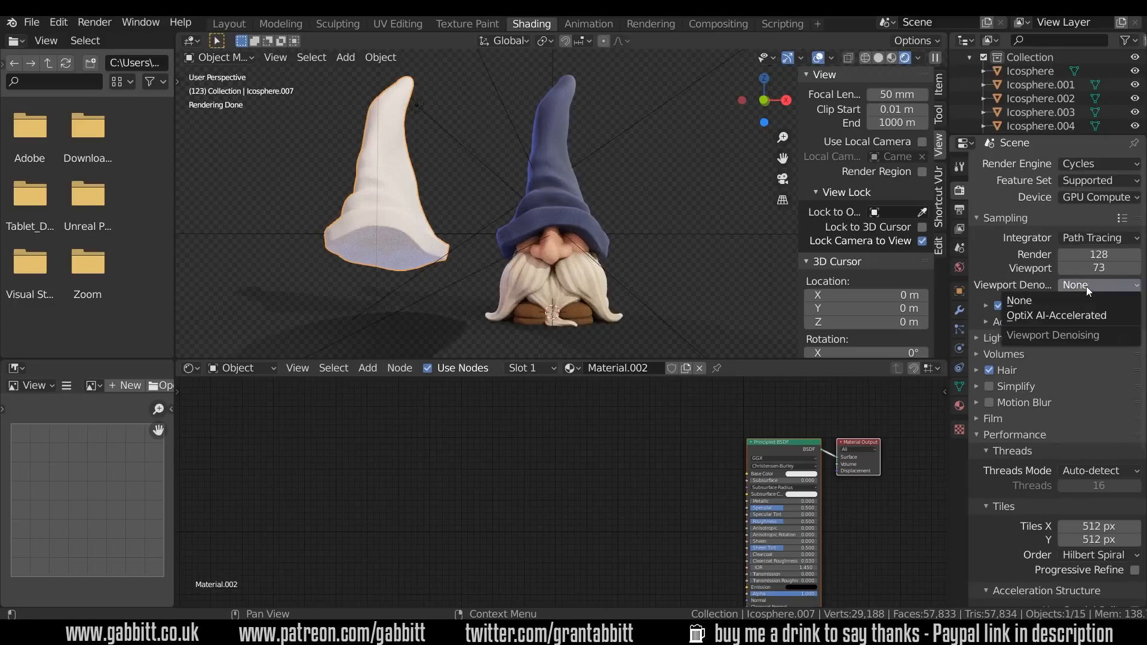
{"action": "left_click", "coordinate": [1056, 315]}
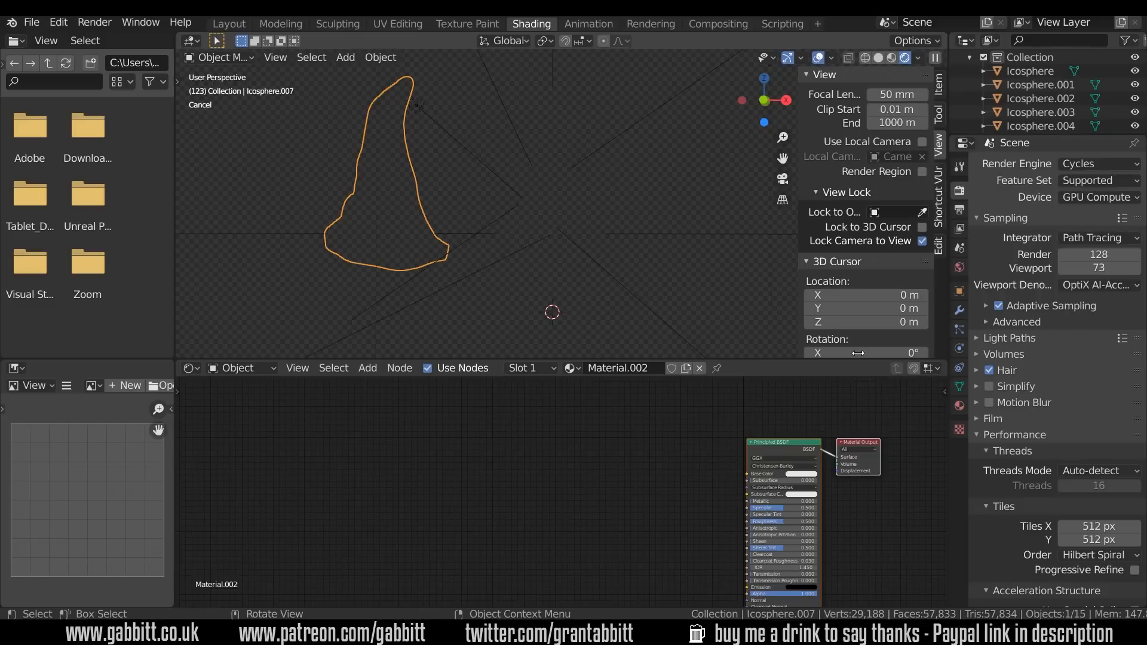
{"action": "left_click", "coordinate": [1097, 285]}
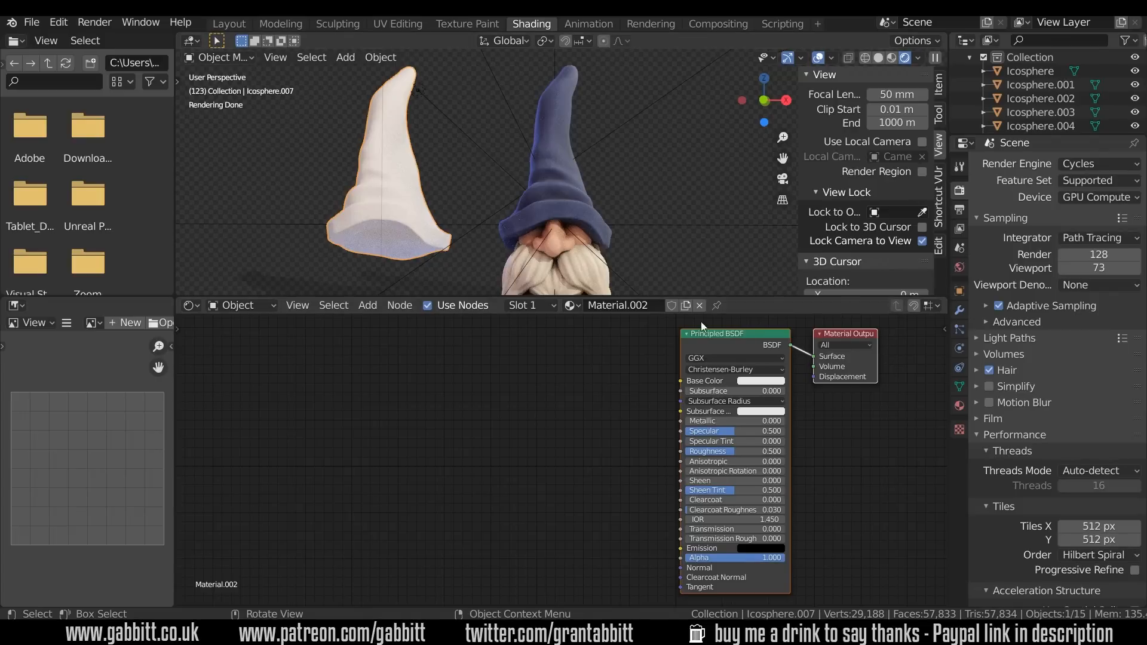
Raise the Principled BSDF roughness to about 0.82 and add a Geometry input node.
{"action": "left_click_drag", "start_coordinate": [735, 452], "coordinate": [756, 452]}
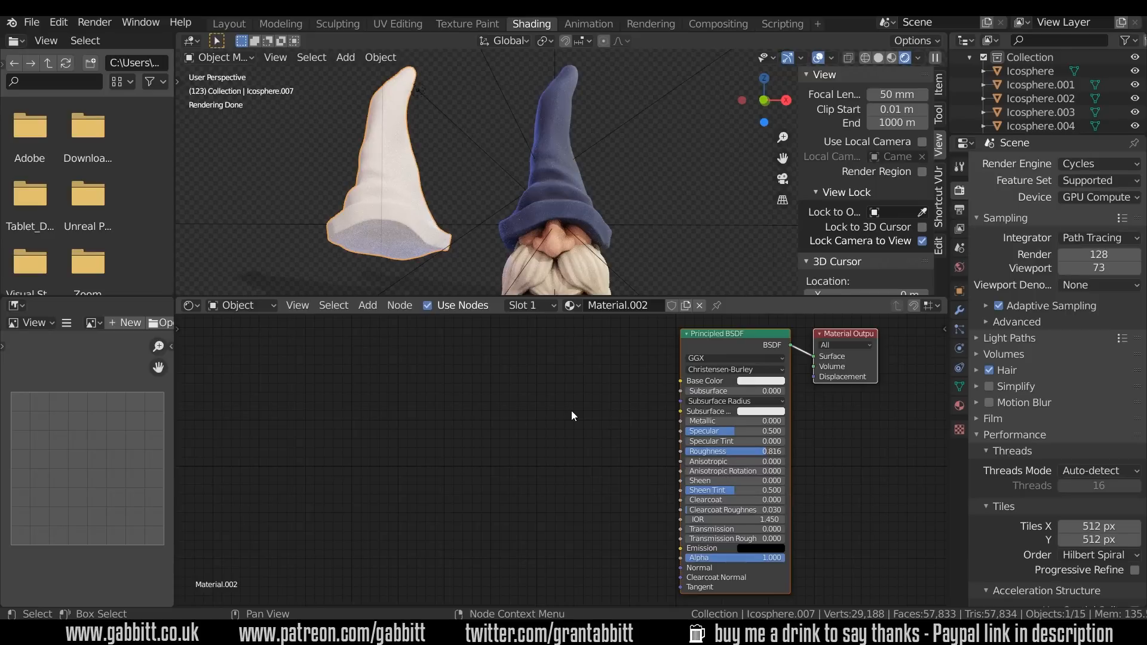
{"action": "left_click", "coordinate": [367, 305]}
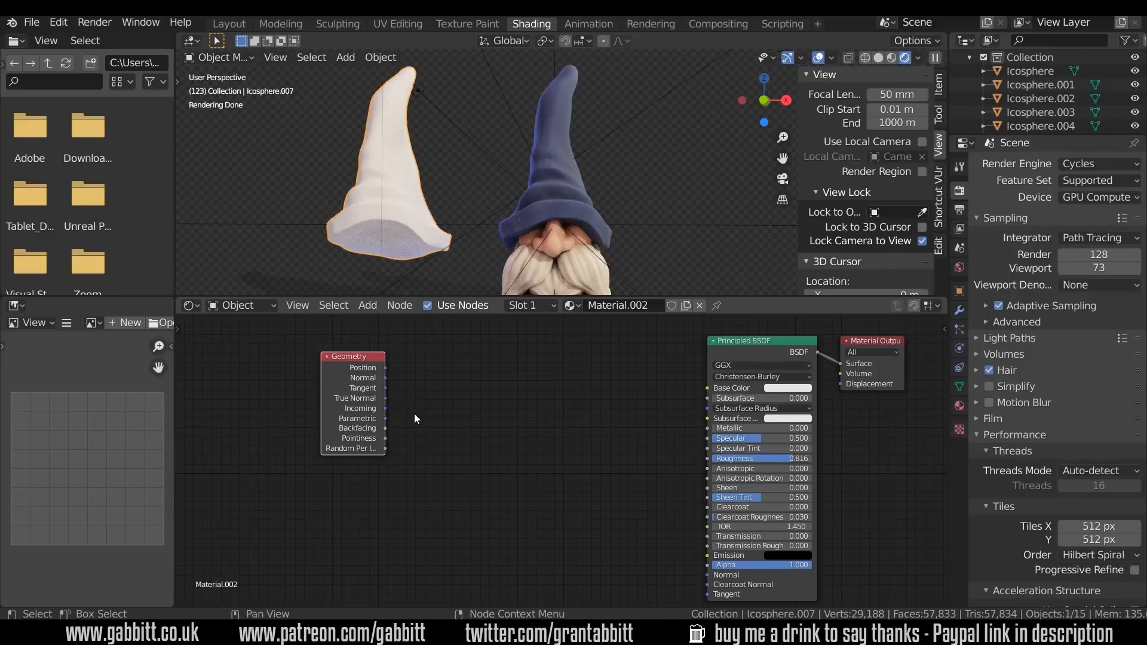
Open Preferences and search the add-ons for 'nod' to find Node Wrangler.
{"action": "left_click", "coordinate": [58, 22]}
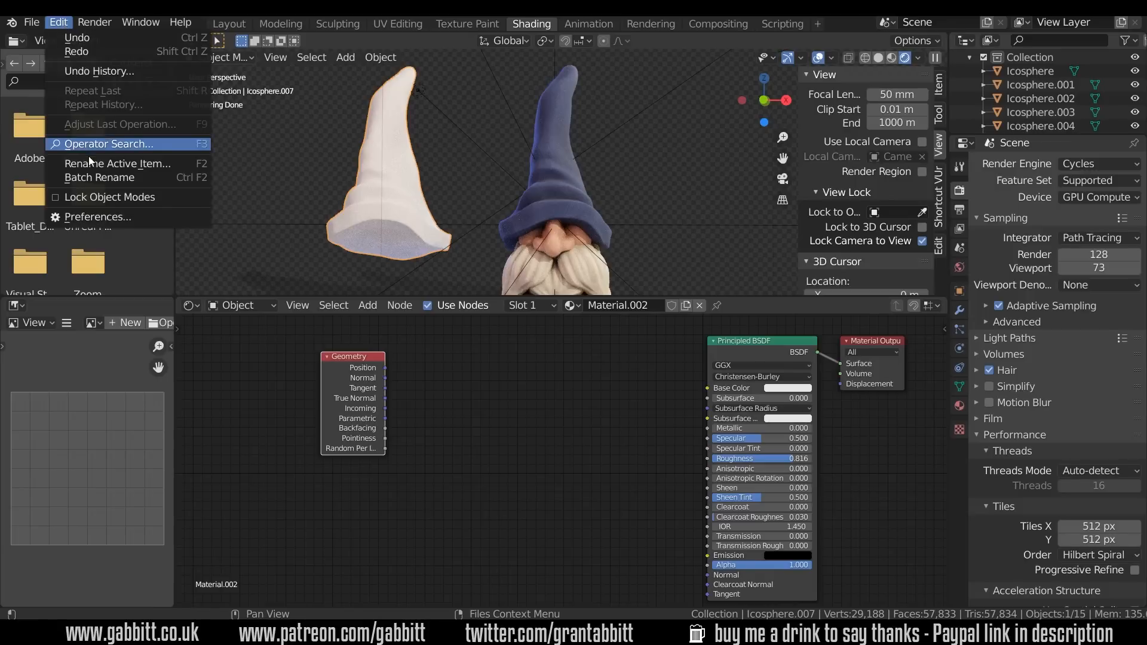
{"action": "left_click", "coordinate": [98, 217]}
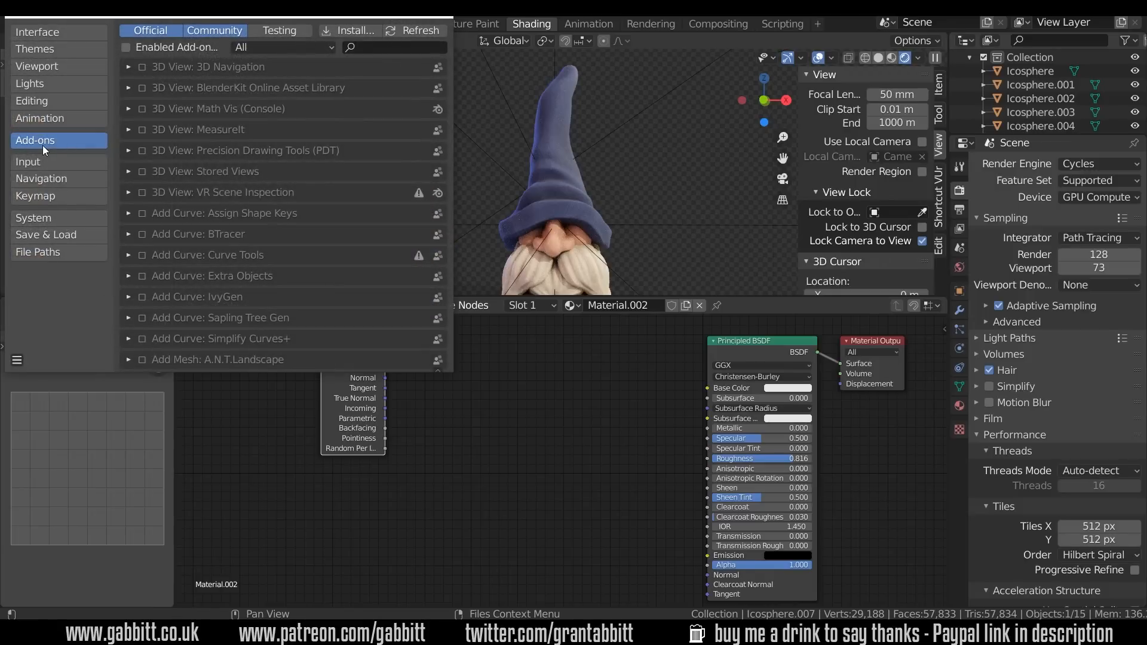
{"action": "left_click", "coordinate": [383, 48]}
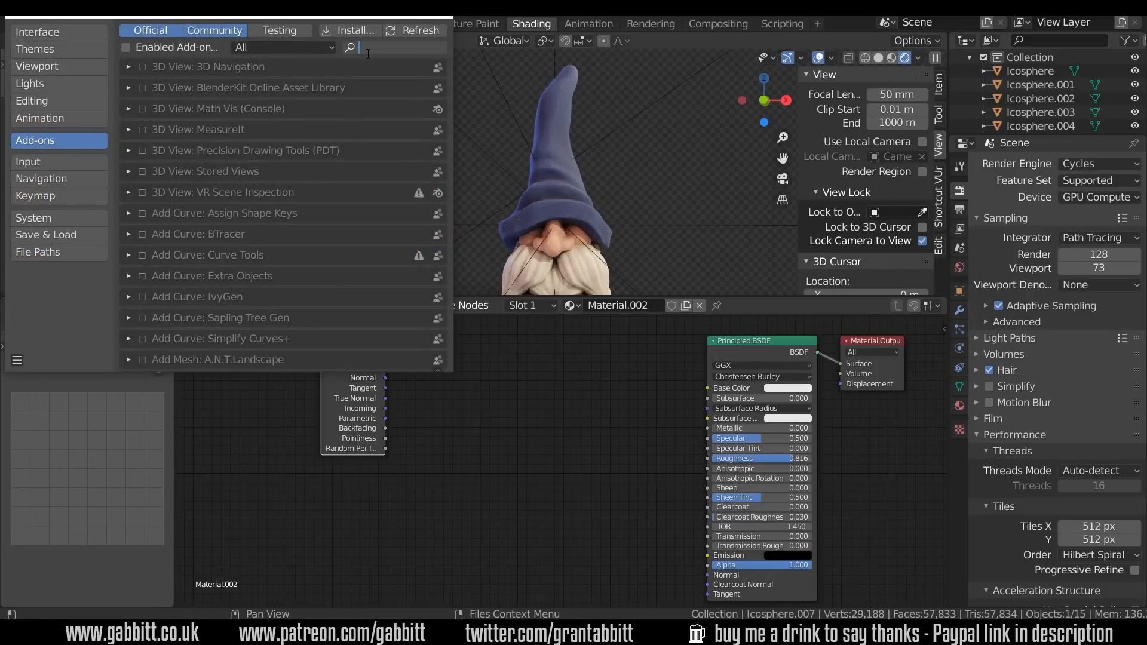
{"action": "type", "text": "nod"}
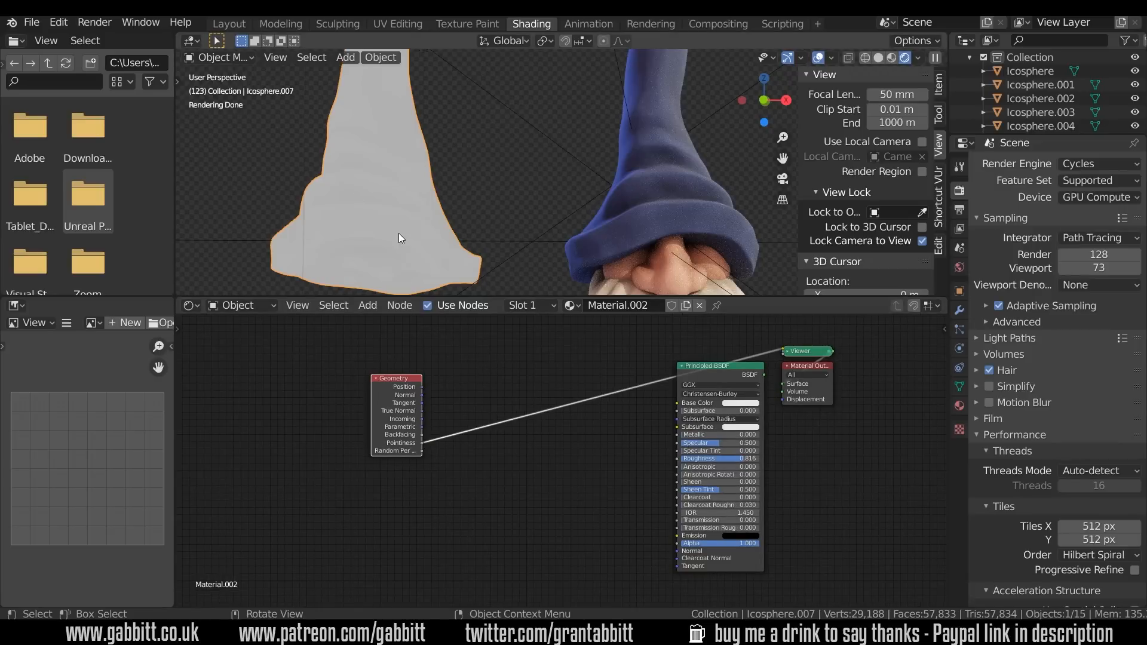
{"action": "mouse_move", "coordinate": [524, 432]}
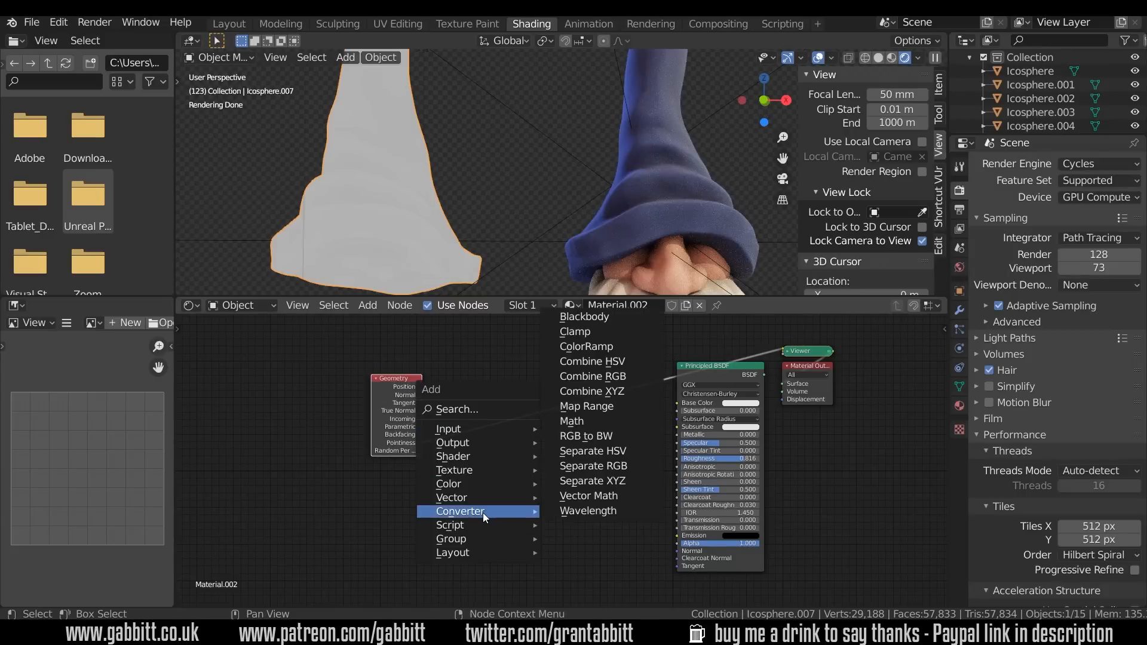
{"action": "mouse_move", "coordinate": [604, 347]}
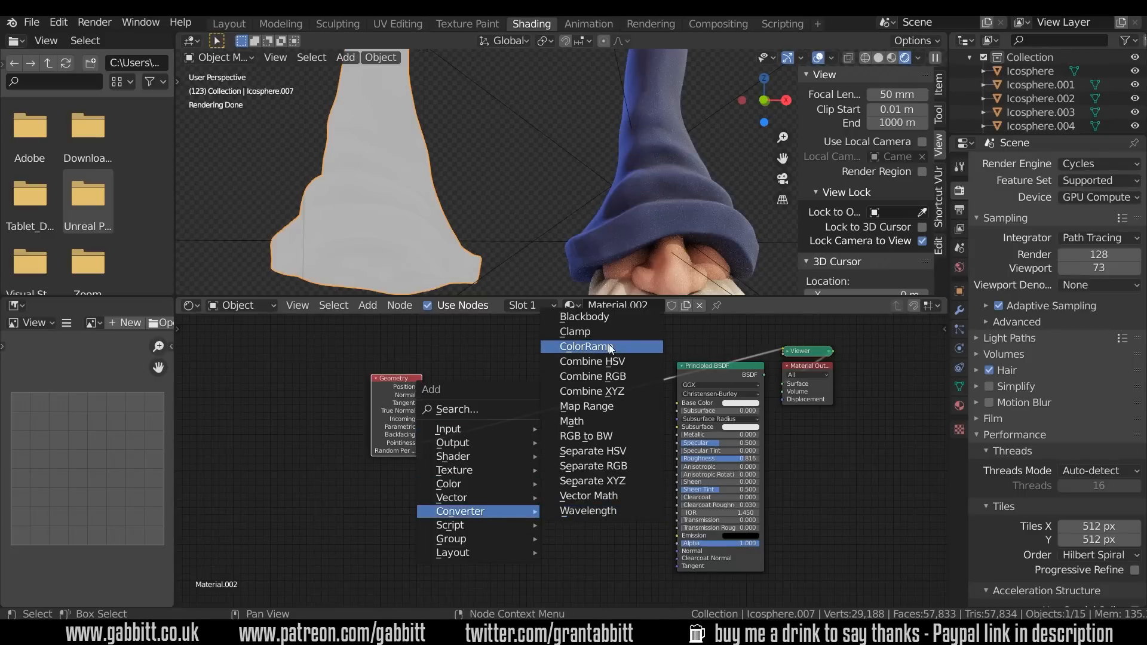
Add a ColorRamp node and pull its black and white stops inward, typing position .6.
{"action": "left_click", "coordinate": [602, 346]}
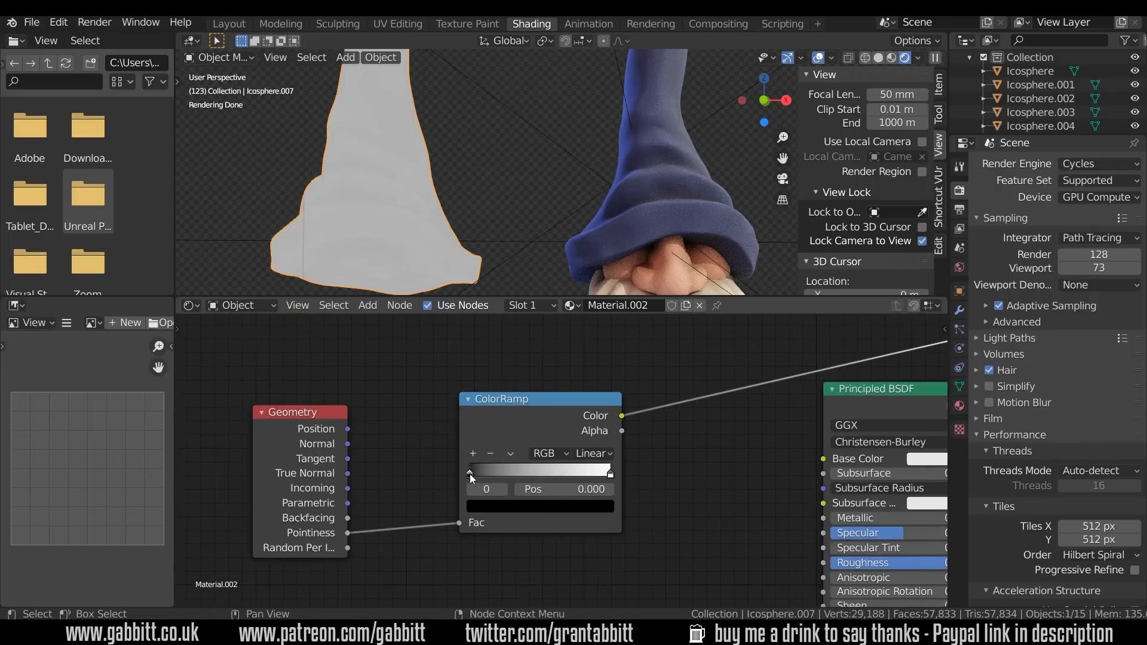
{"action": "left_click_drag", "start_coordinate": [470, 470], "coordinate": [510, 470]}
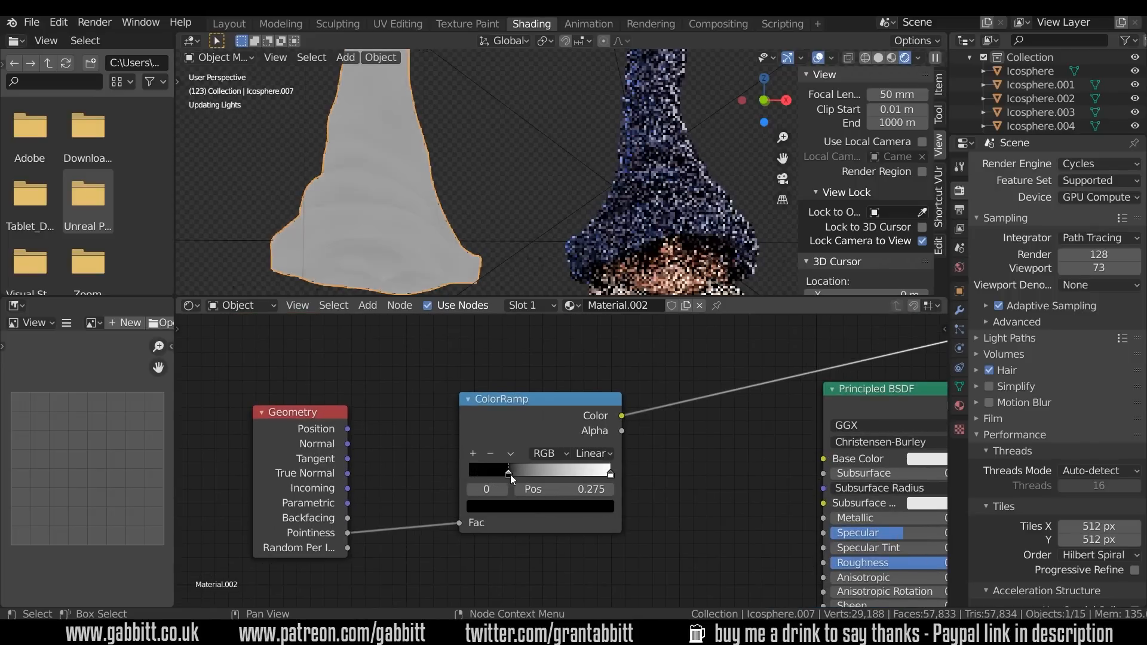
{"action": "left_click_drag", "start_coordinate": [510, 472], "coordinate": [527, 472]}
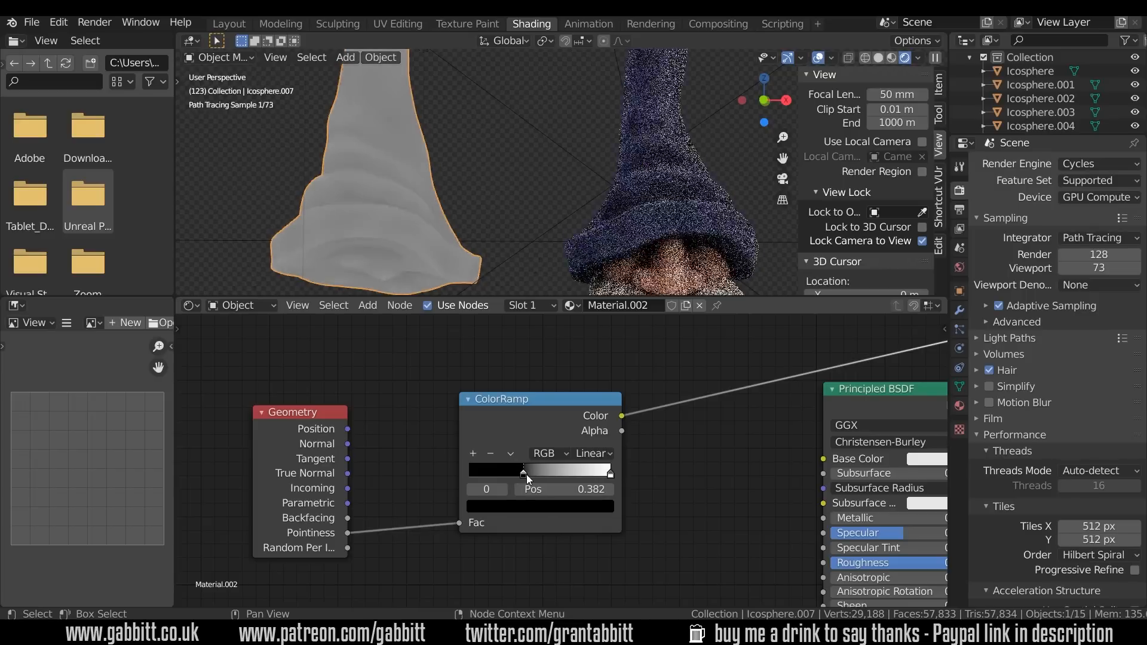
{"action": "left_click_drag", "start_coordinate": [522, 470], "coordinate": [535, 470]}
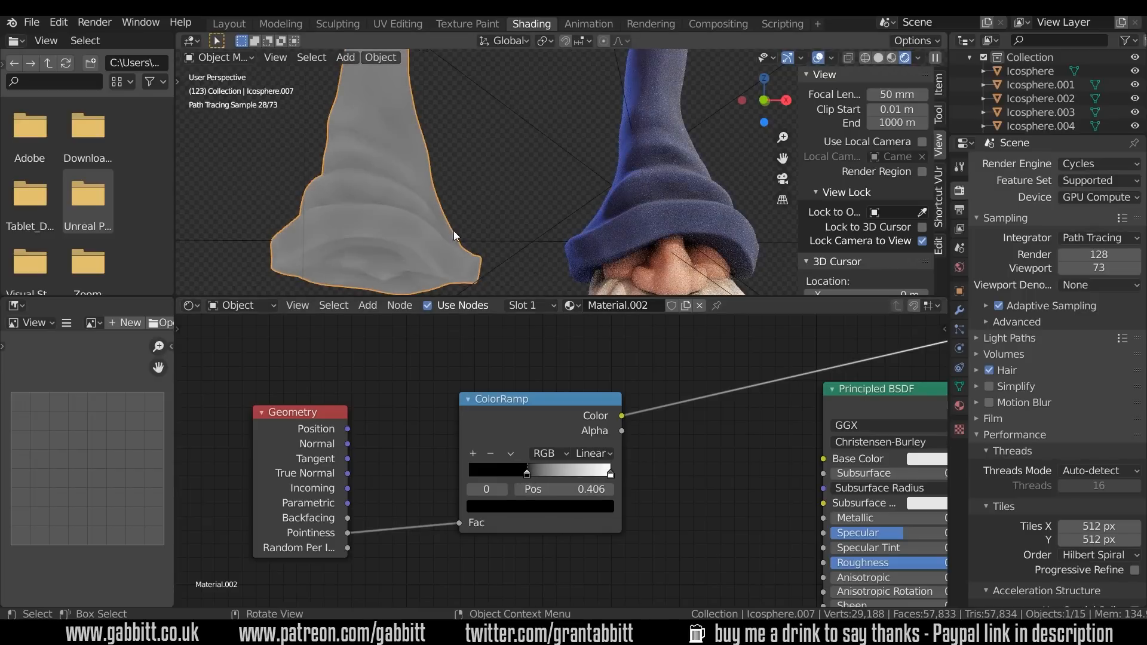
{"action": "left_click_drag", "start_coordinate": [519, 470], "coordinate": [592, 470]}
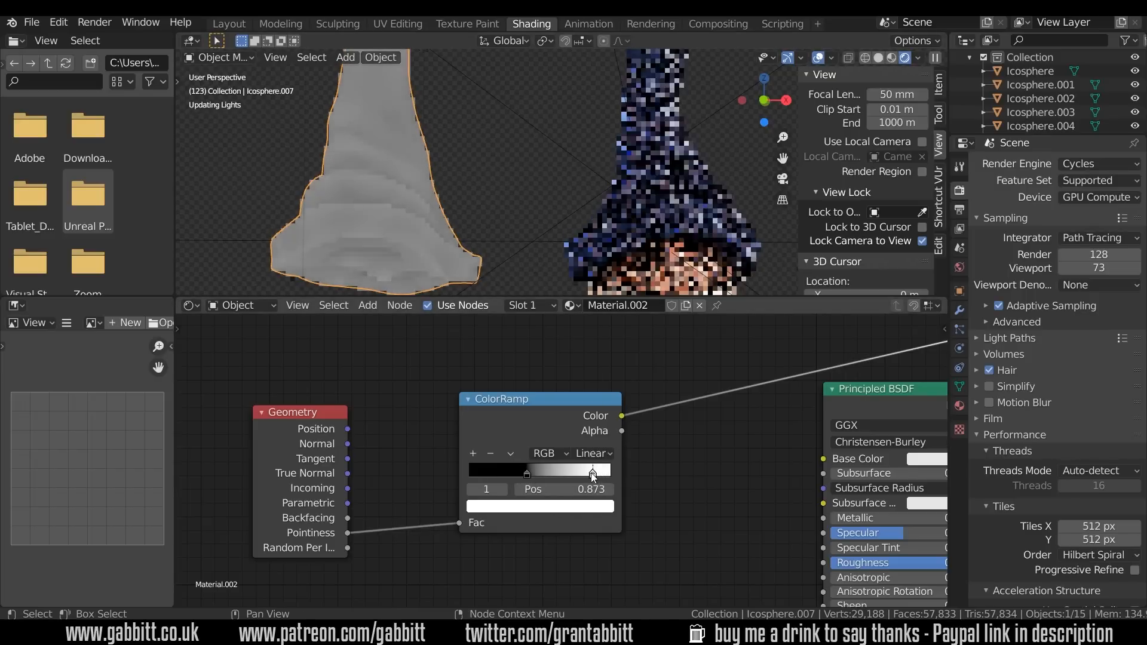
{"action": "left_click_drag", "start_coordinate": [592, 470], "coordinate": [567, 470]}
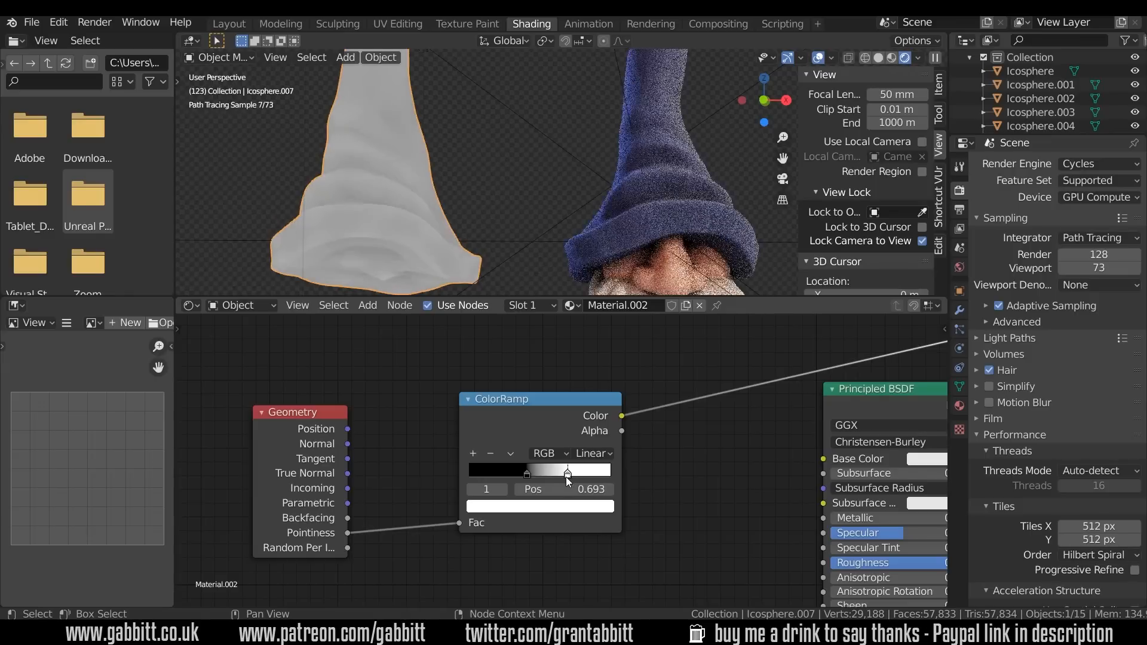
{"action": "left_click_drag", "start_coordinate": [567, 469], "coordinate": [563, 470]}
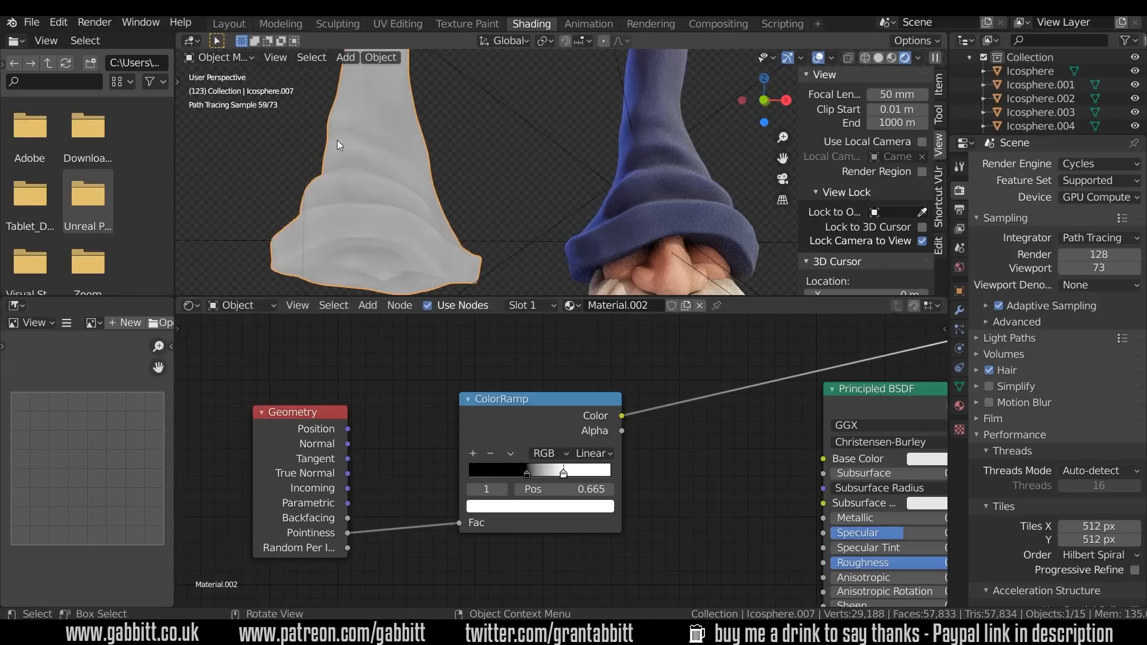
{"action": "double_click", "coordinate": [563, 490]}
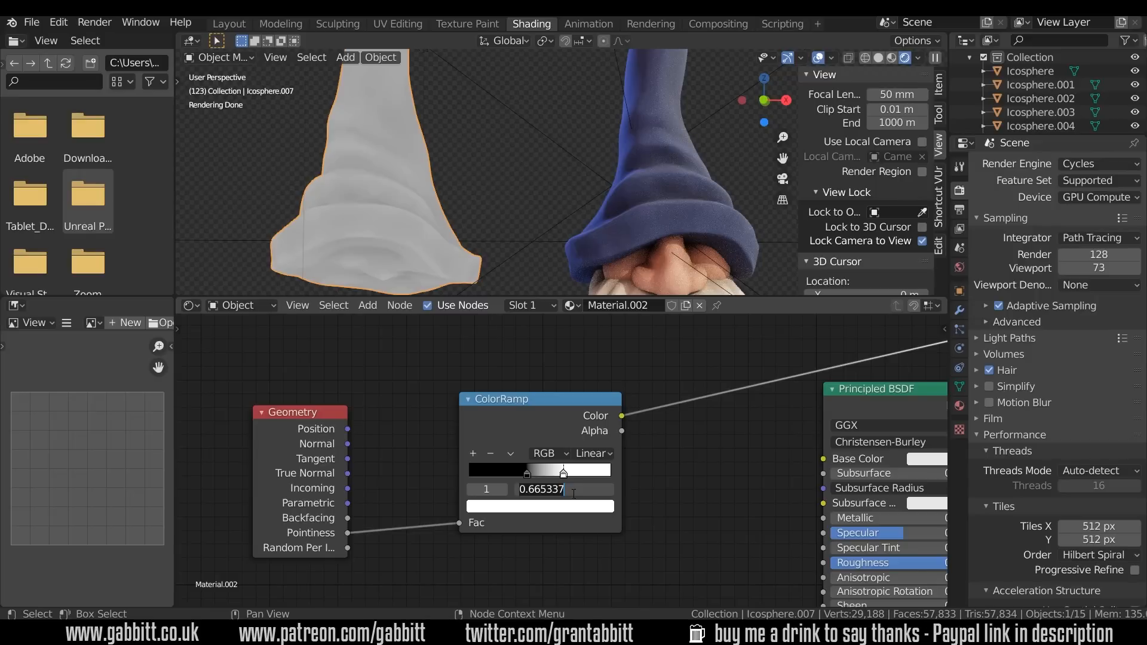
{"action": "type", "text": ".6"}
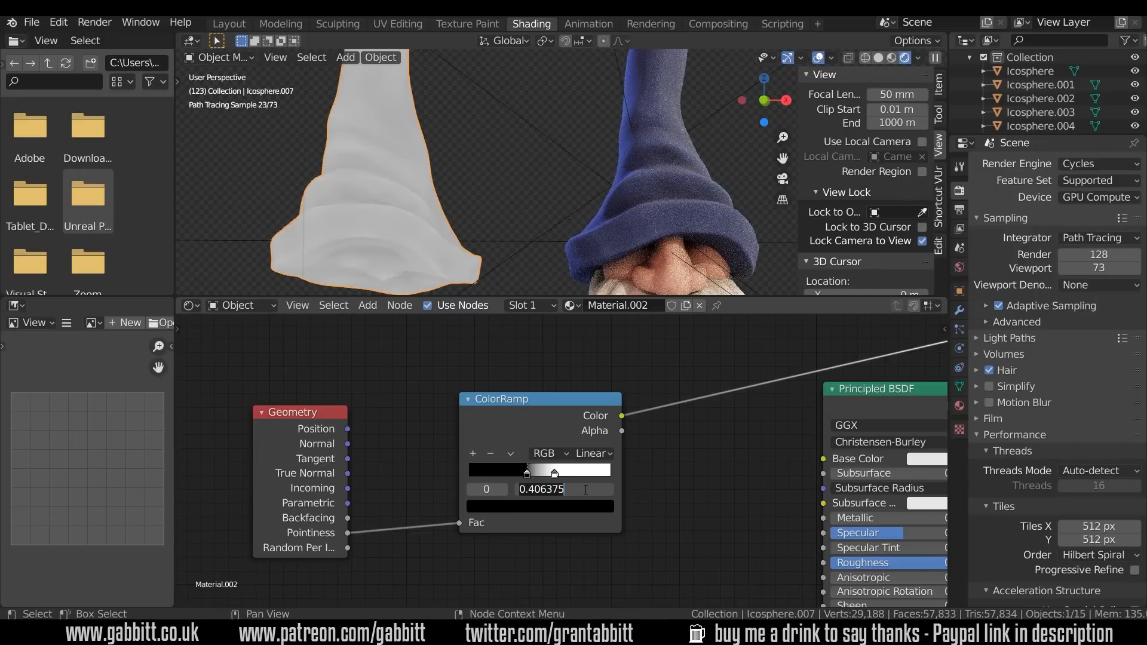
{"action": "key", "text": "Return"}
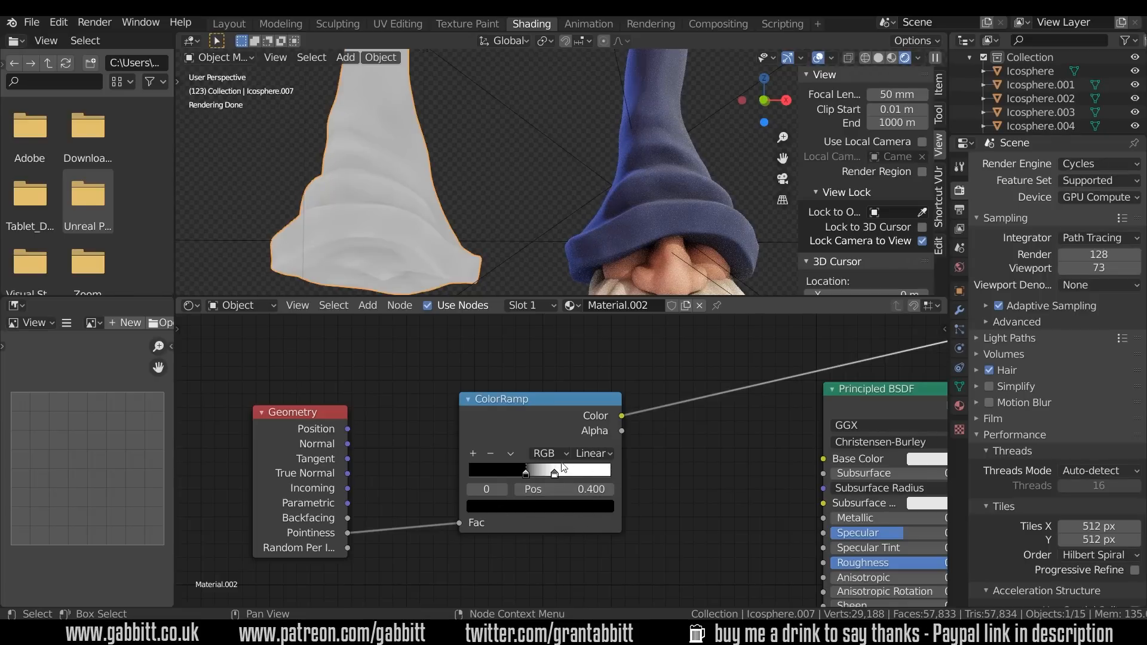
Narrow the ramp gap with the black stop near 0.412, and shift the Geometry node left.
{"action": "left_click_drag", "start_coordinate": [521, 469], "coordinate": [552, 469]}
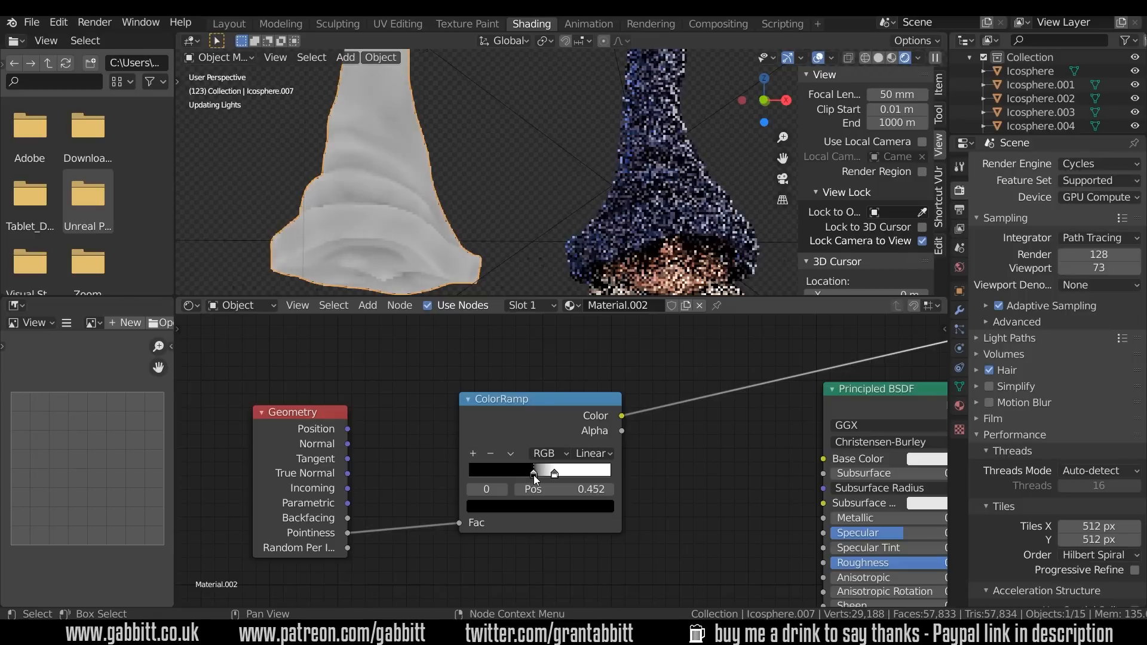
{"action": "left_click_drag", "start_coordinate": [552, 471], "coordinate": [538, 472]}
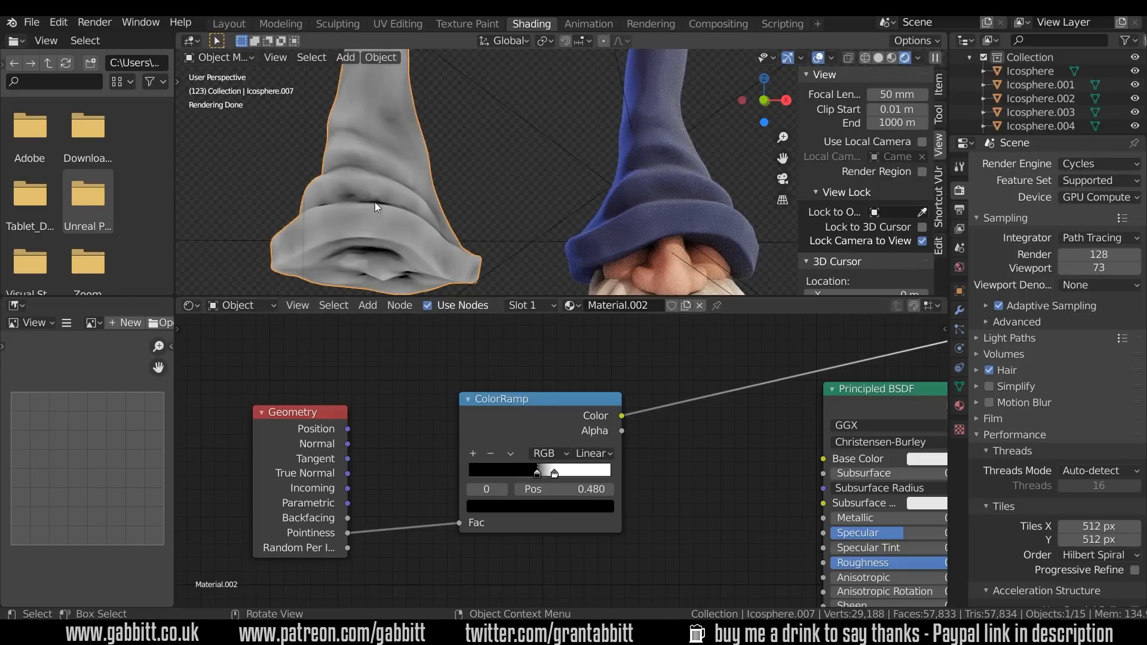
{"action": "mouse_move", "coordinate": [390, 220]}
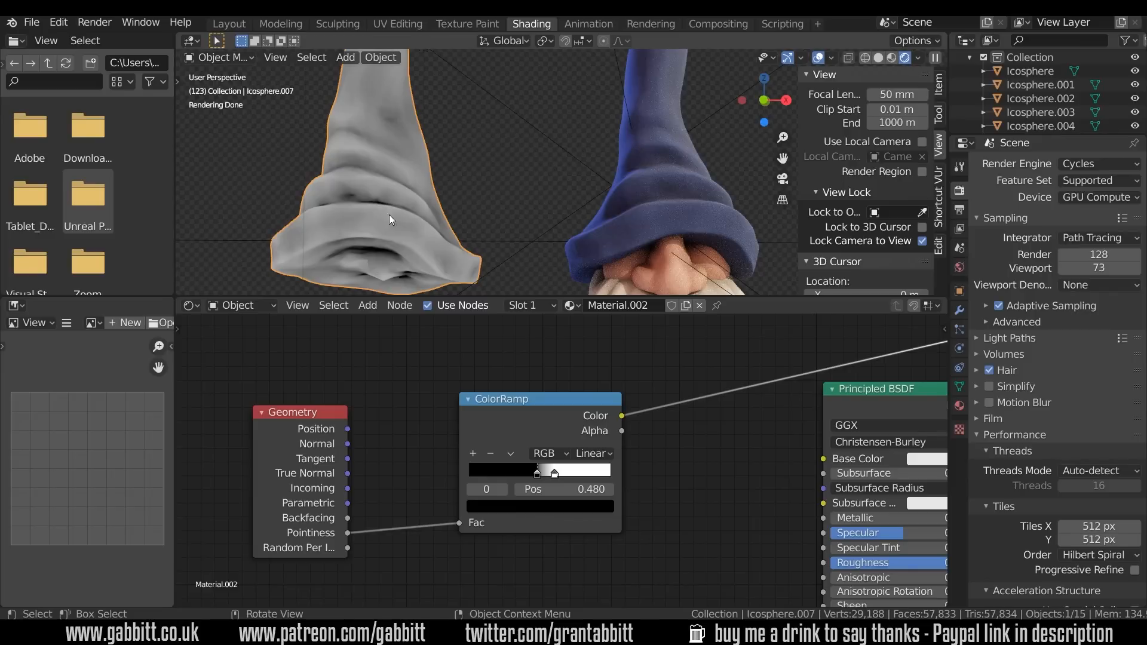
{"action": "mouse_move", "coordinate": [370, 204]}
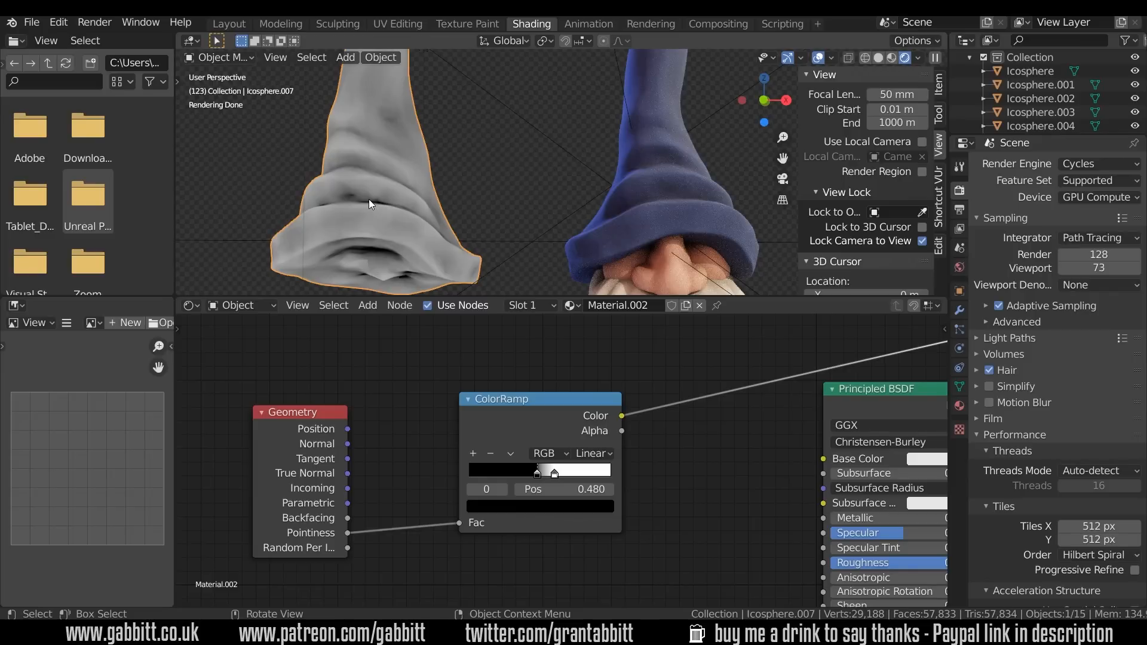
{"action": "left_click_drag", "start_coordinate": [553, 472], "coordinate": [534, 471]}
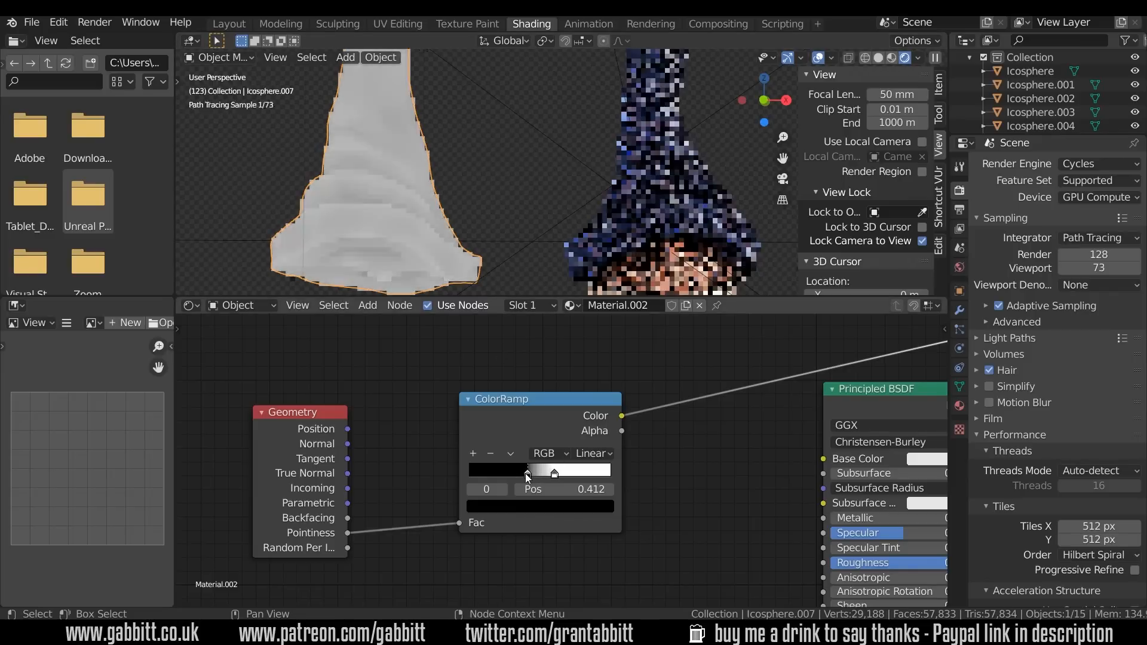
{"action": "left_click_drag", "start_coordinate": [552, 472], "coordinate": [554, 472]}
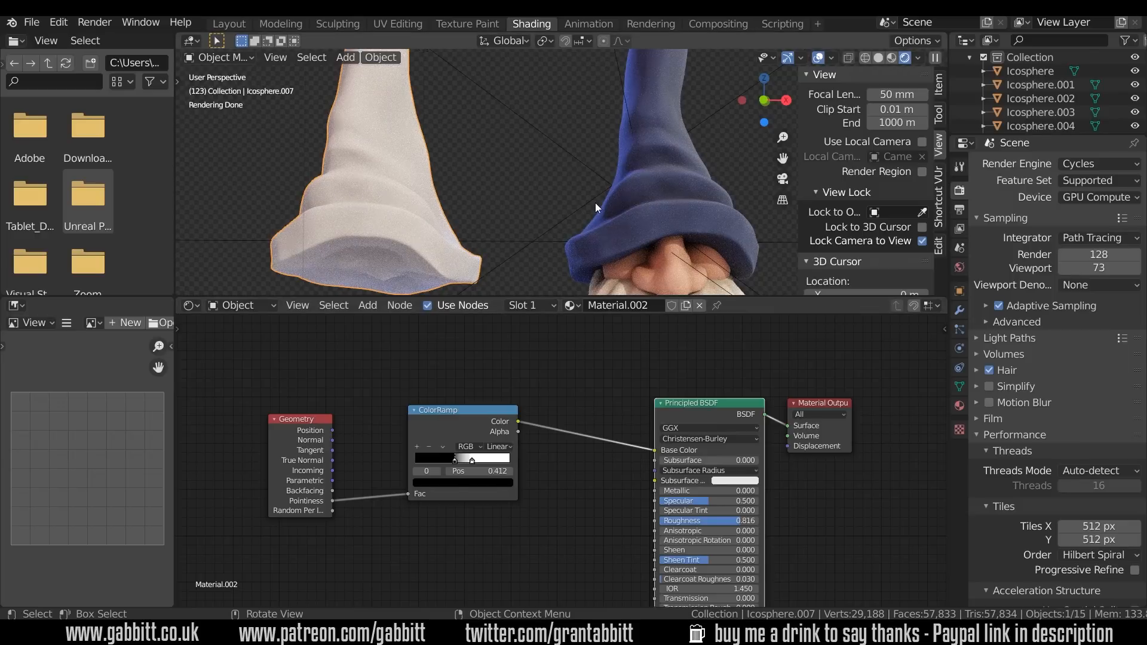
{"action": "mouse_move", "coordinate": [335, 419]}
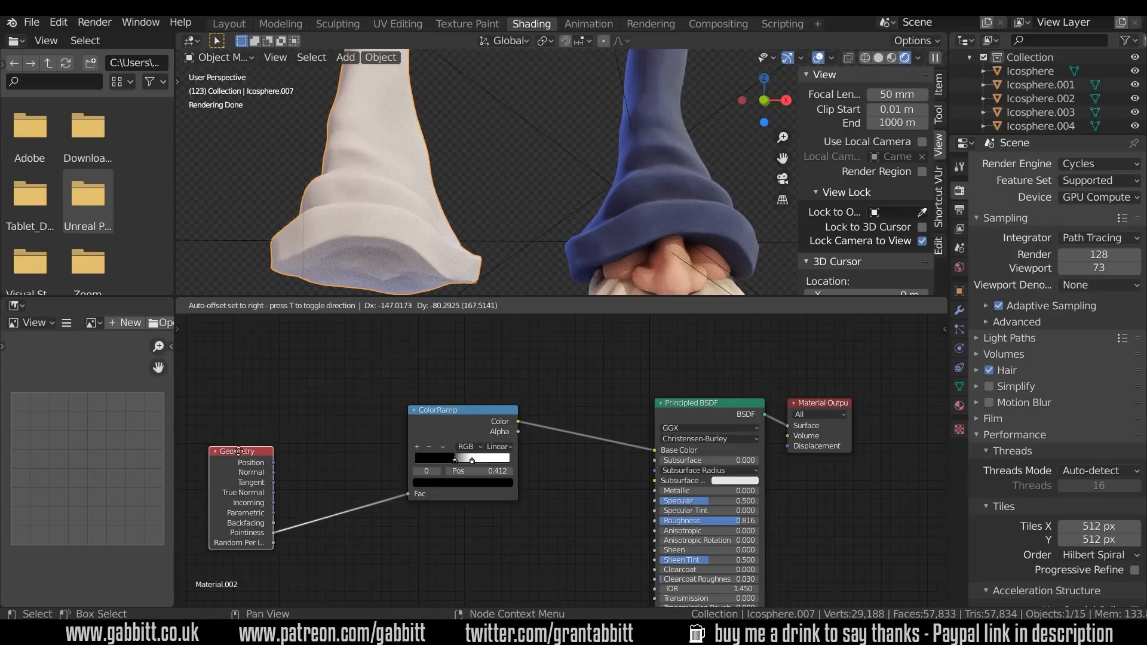
{"action": "left_click_drag", "start_coordinate": [462, 410], "coordinate": [364, 460]}
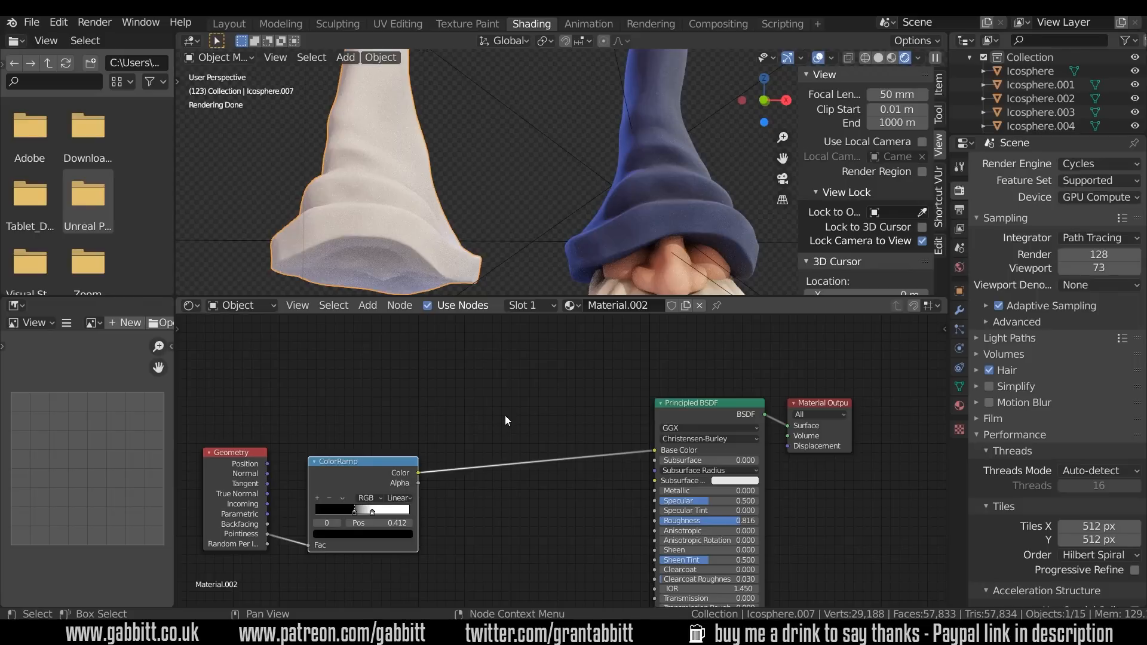
{"action": "mouse_move", "coordinate": [323, 486]}
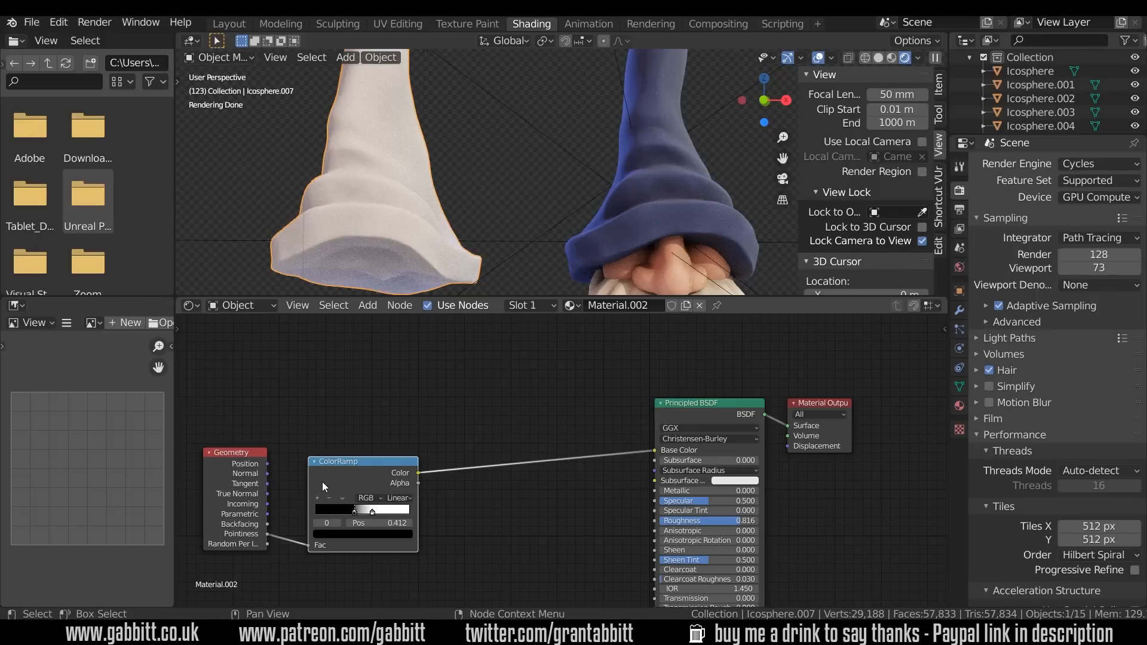
{"action": "mouse_move", "coordinate": [421, 411]}
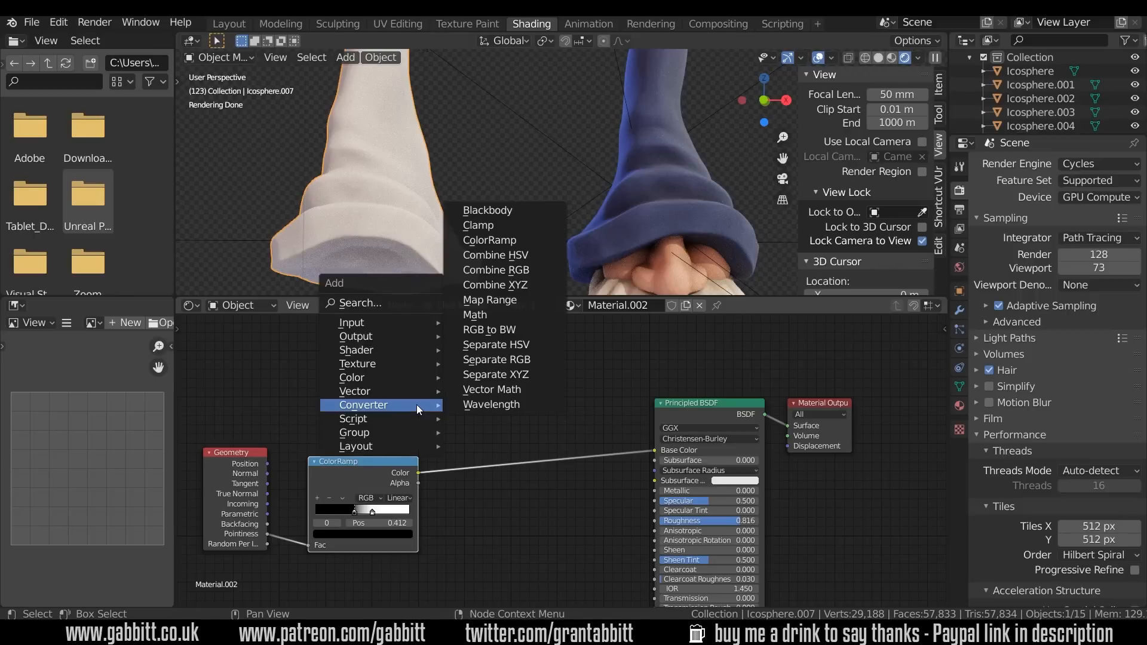
{"action": "mouse_move", "coordinate": [352, 377]}
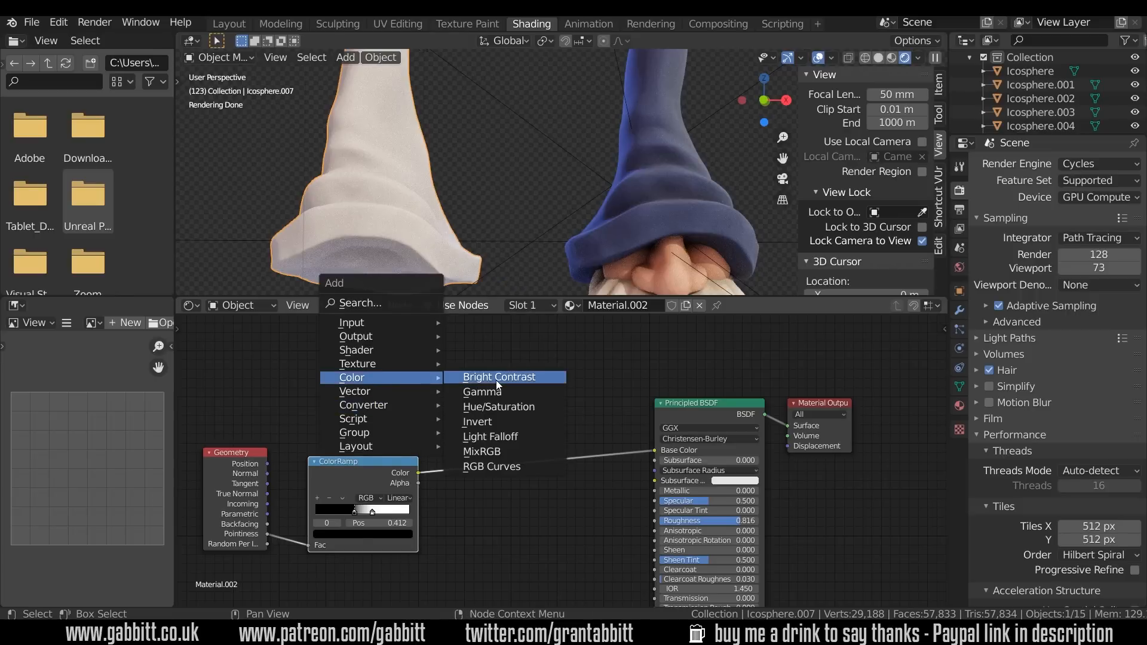
Add a MixRGB node and drop it between the ColorRamp and the shader.
{"action": "left_click", "coordinate": [482, 451]}
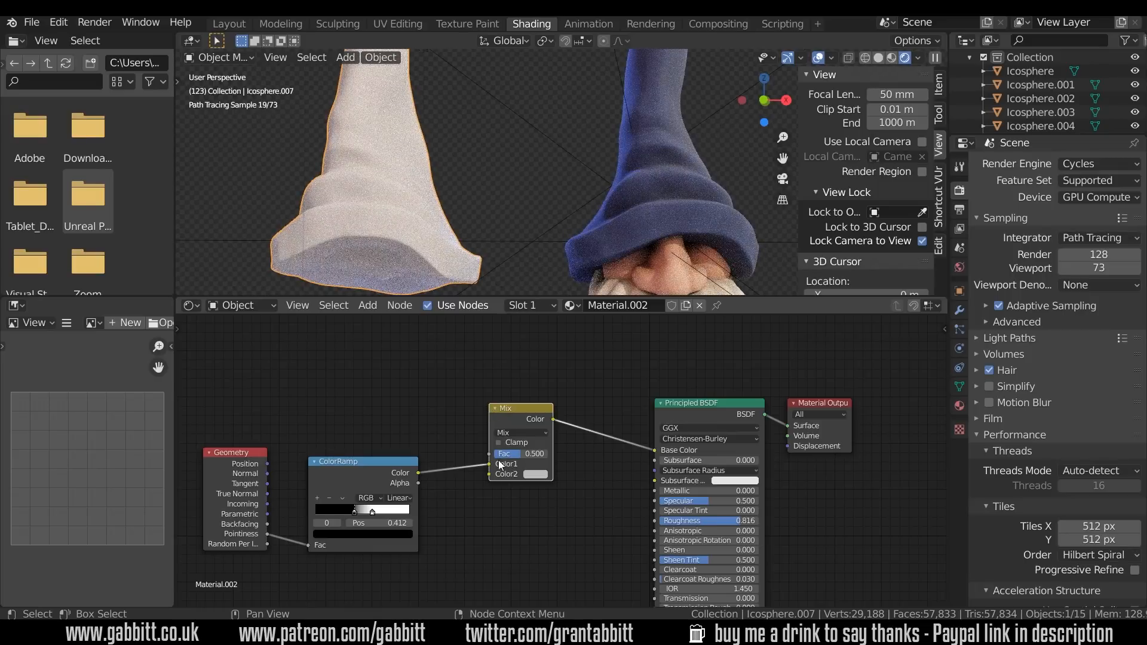
{"action": "left_click_drag", "start_coordinate": [521, 407], "coordinate": [516, 406]}
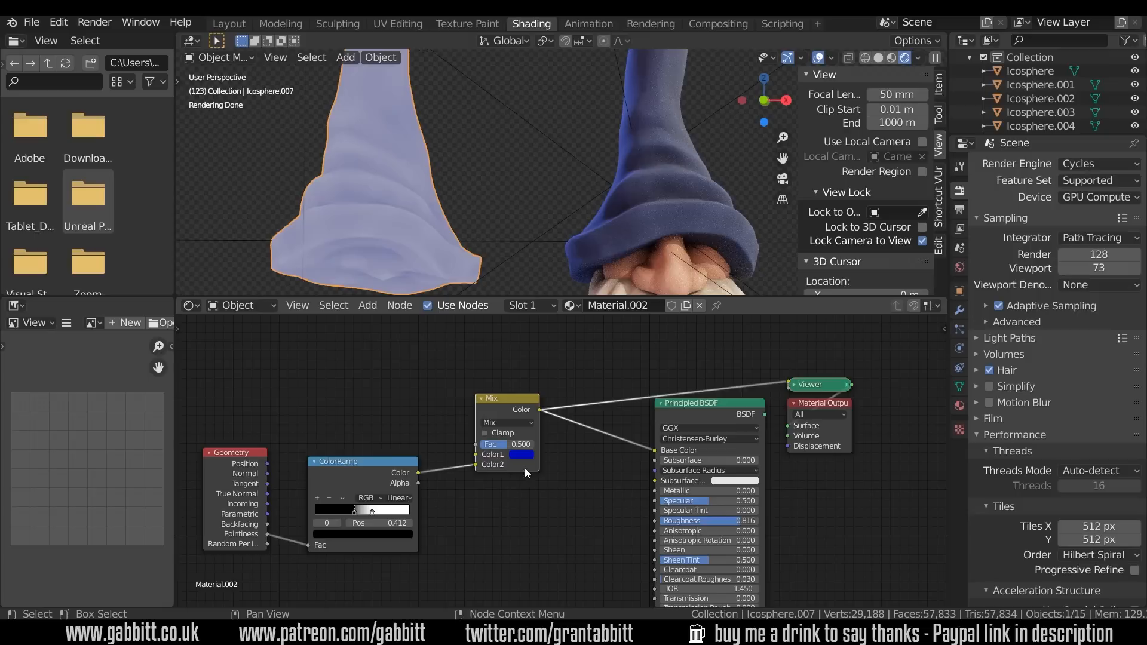
Set the Mix node's blending mode to Overlay.
{"action": "left_click", "coordinate": [506, 423]}
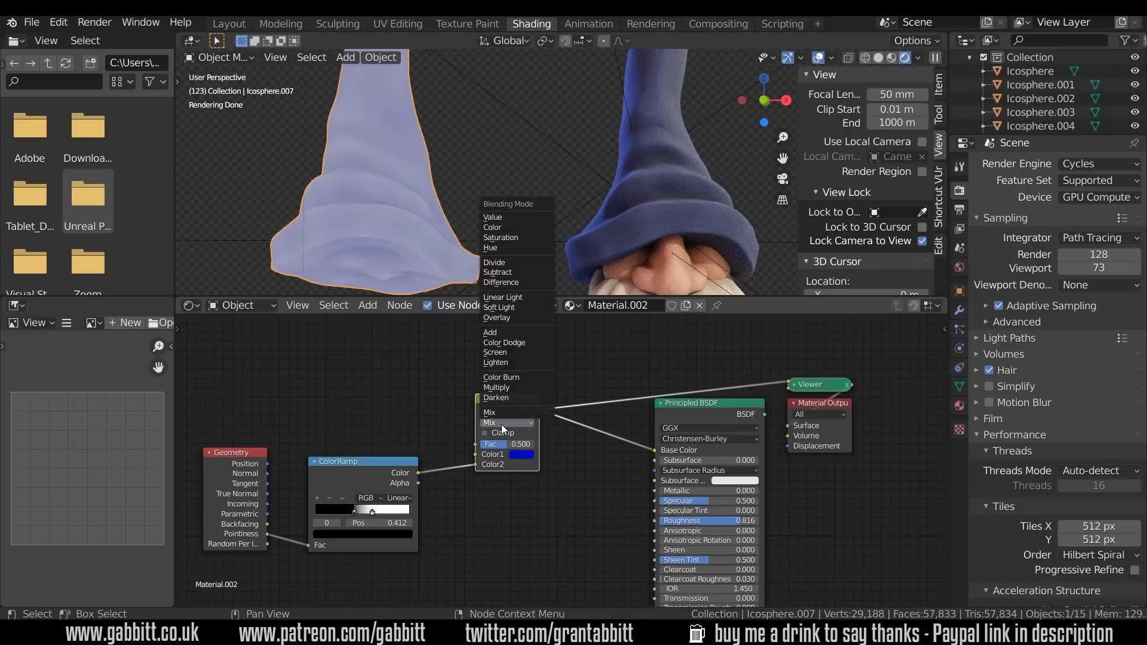
{"action": "mouse_move", "coordinate": [515, 237]}
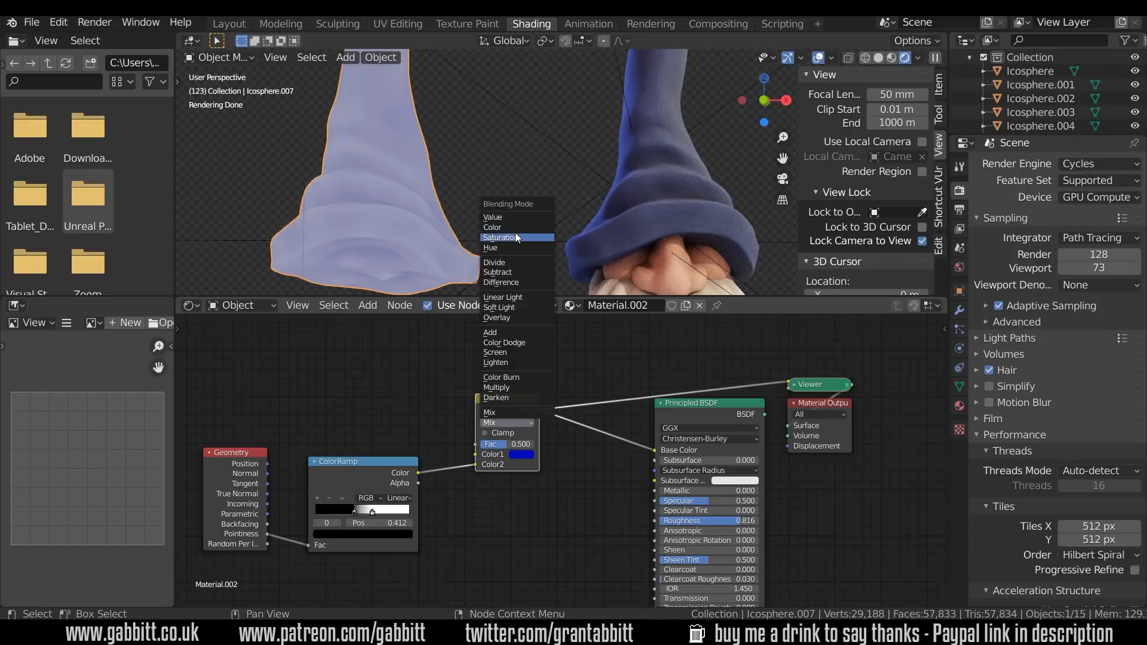
{"action": "mouse_move", "coordinate": [511, 318]}
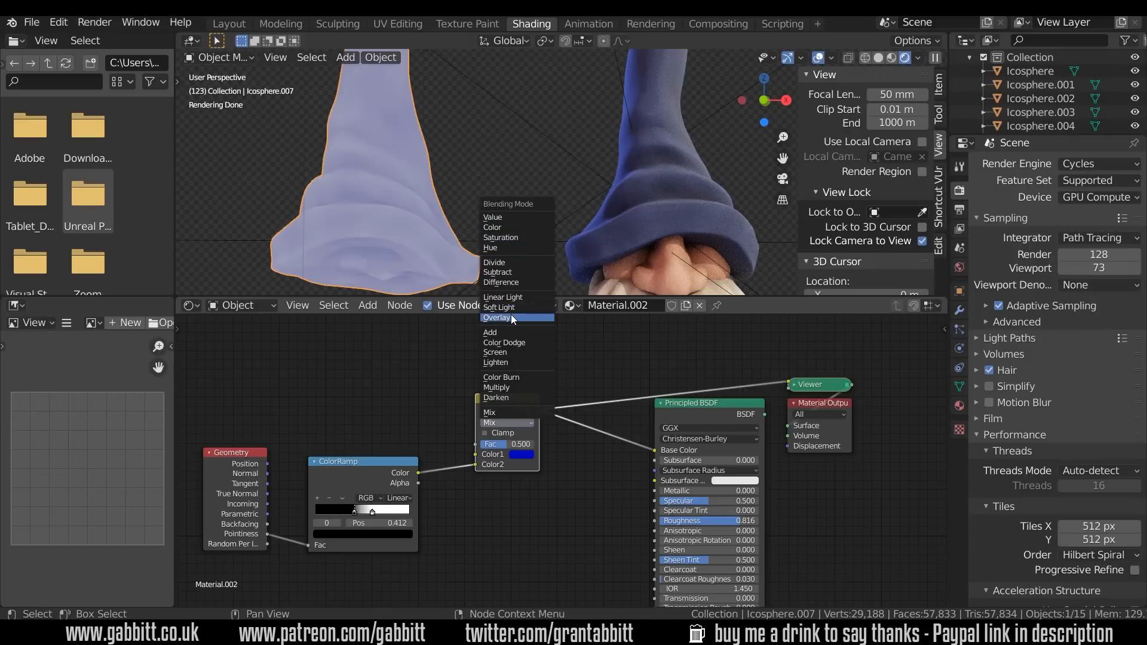
{"action": "left_click", "coordinate": [497, 317]}
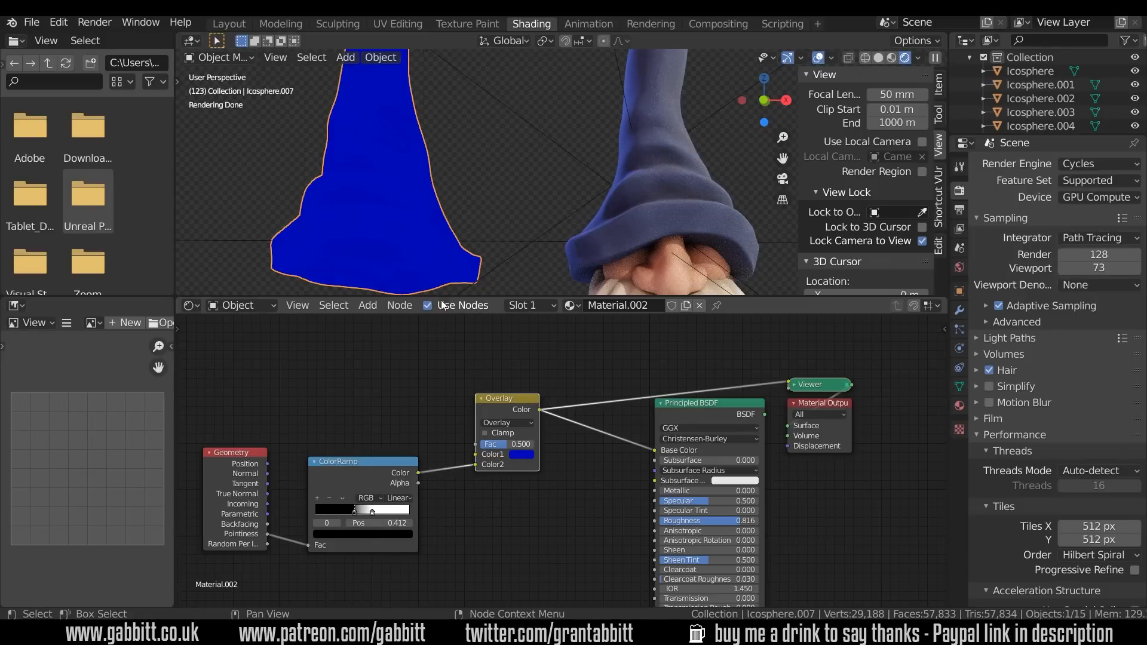
{"action": "mouse_move", "coordinate": [487, 340]}
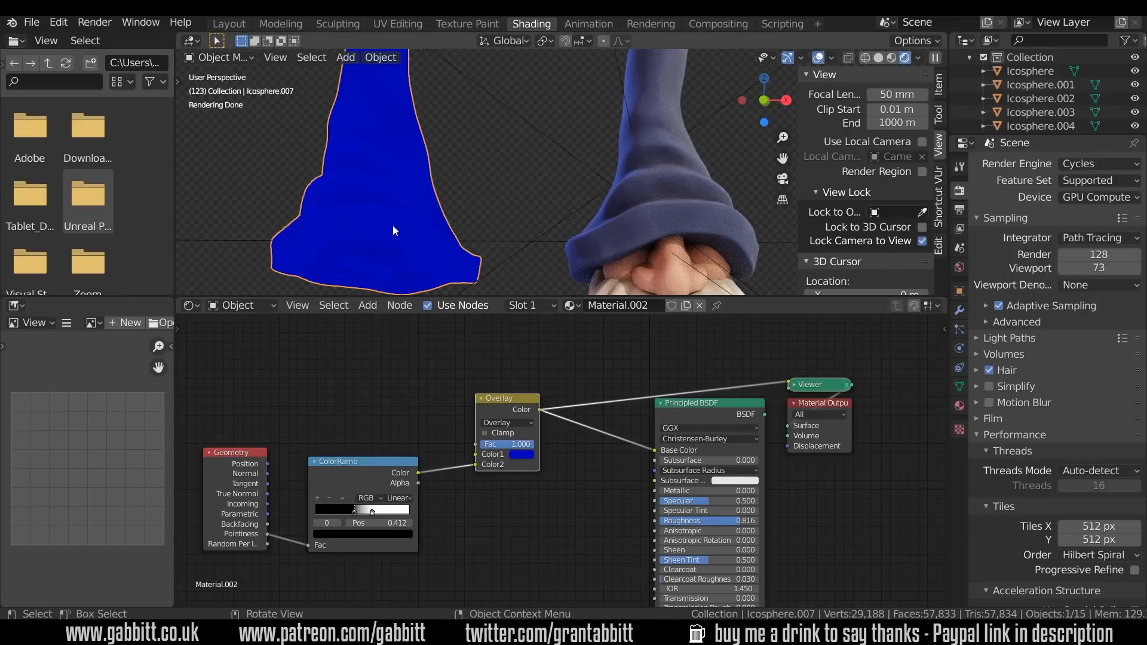
{"action": "mouse_move", "coordinate": [378, 227]}
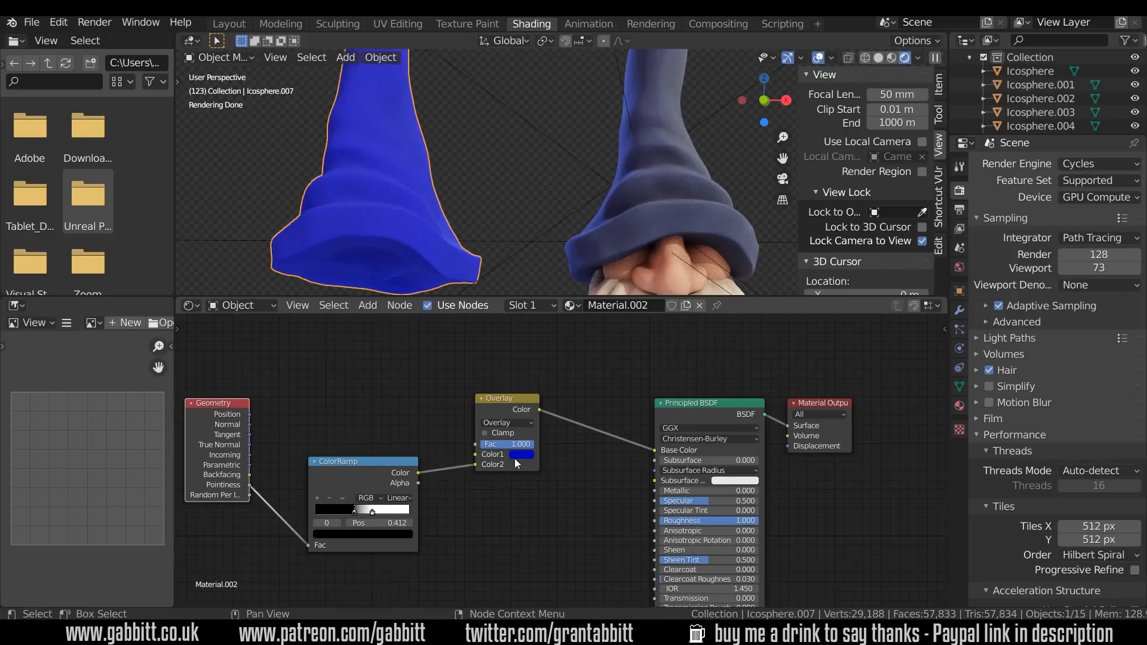
Place a duplicate ColorRamp above the original and select one of its stops.
{"action": "left_click_drag", "start_coordinate": [338, 460], "coordinate": [364, 489]}
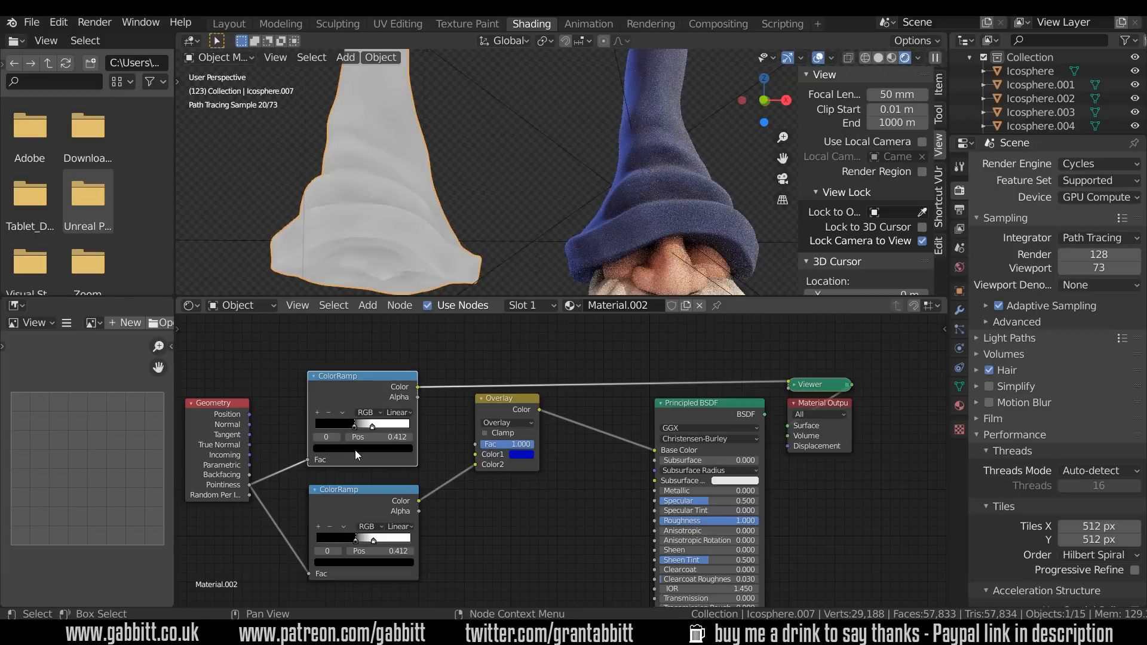
{"action": "left_click", "coordinate": [356, 424]}
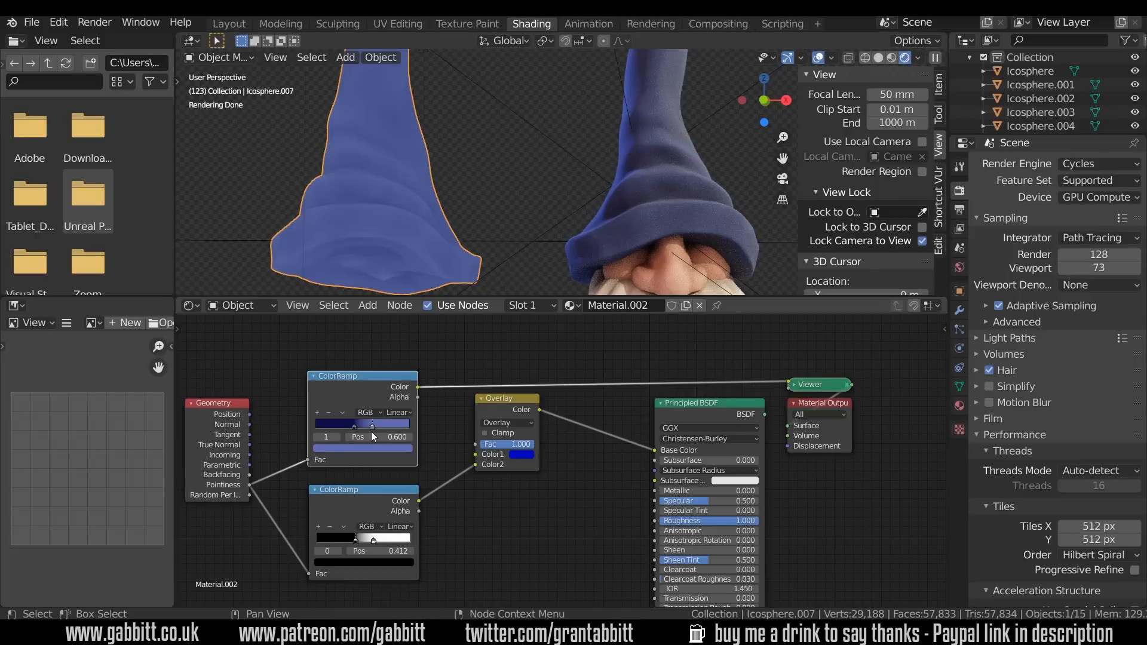
{"action": "mouse_move", "coordinate": [355, 429]}
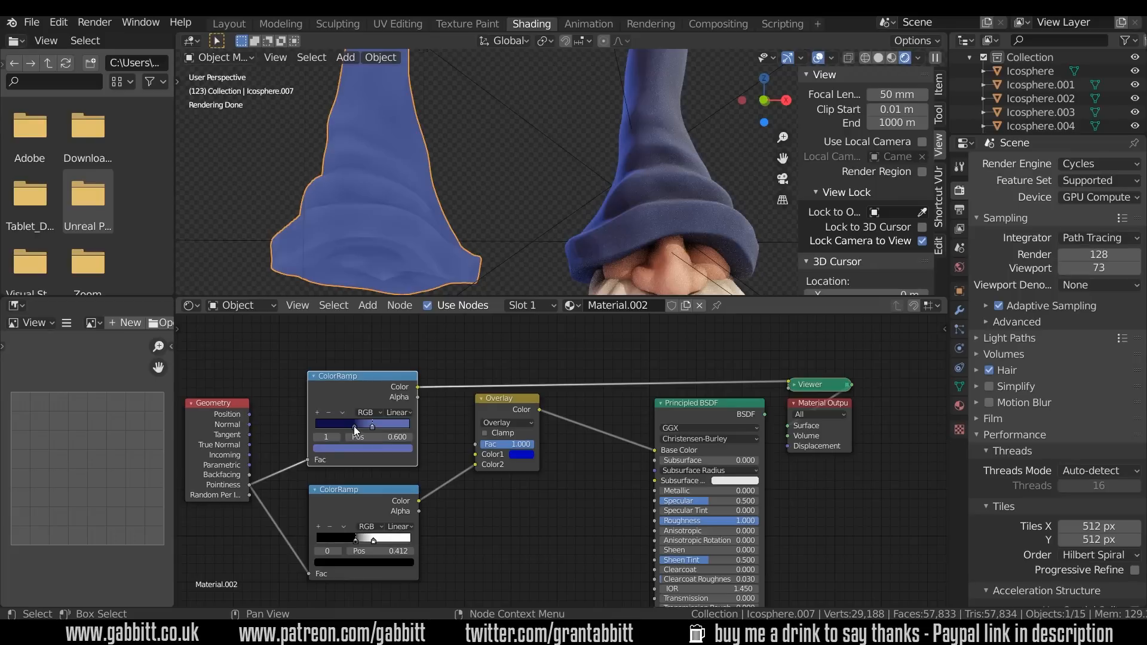
Shift a stop on the blue ramp and give the lighter stop a paler colour.
{"action": "left_click_drag", "start_coordinate": [372, 425], "coordinate": [355, 425]}
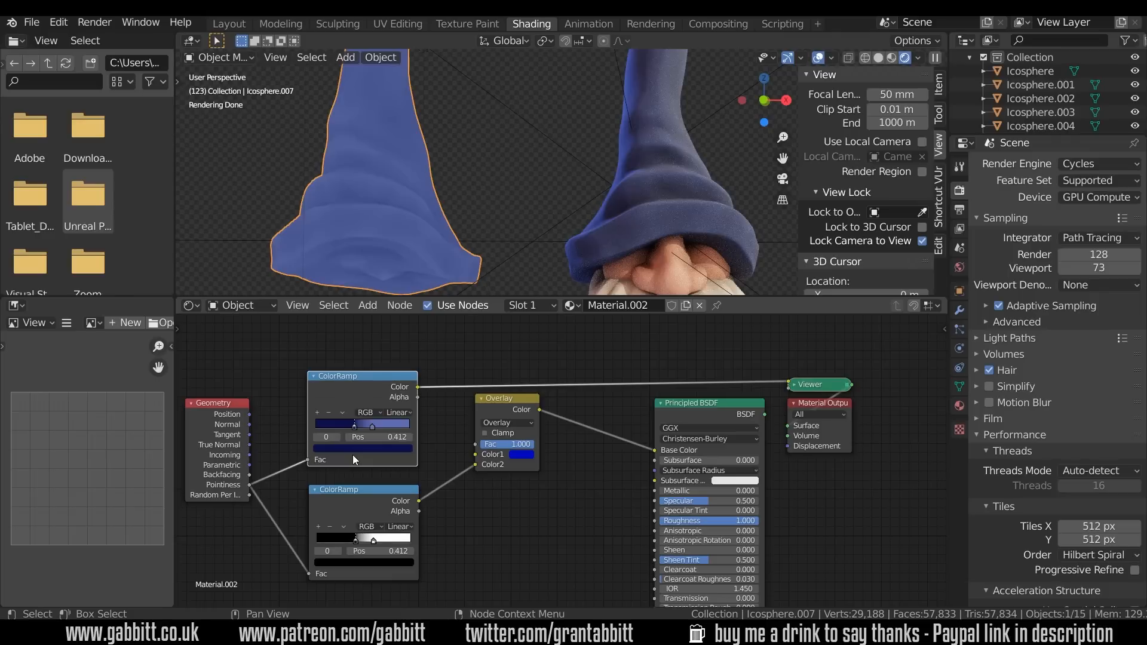
{"action": "mouse_move", "coordinate": [358, 453]}
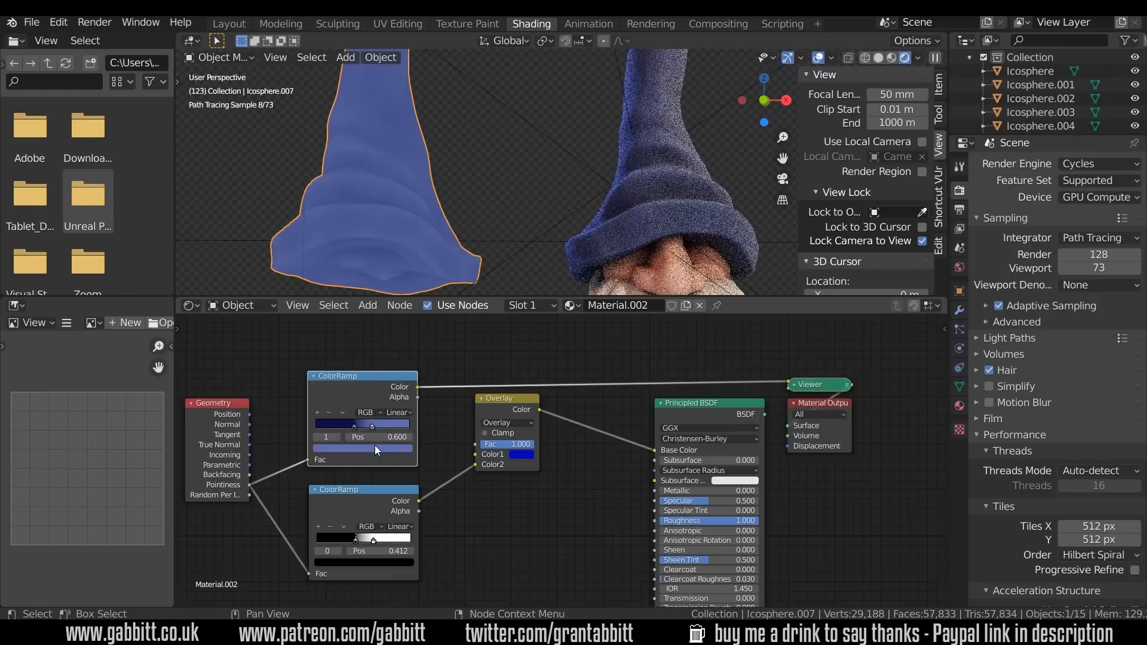
{"action": "left_click", "coordinate": [363, 448]}
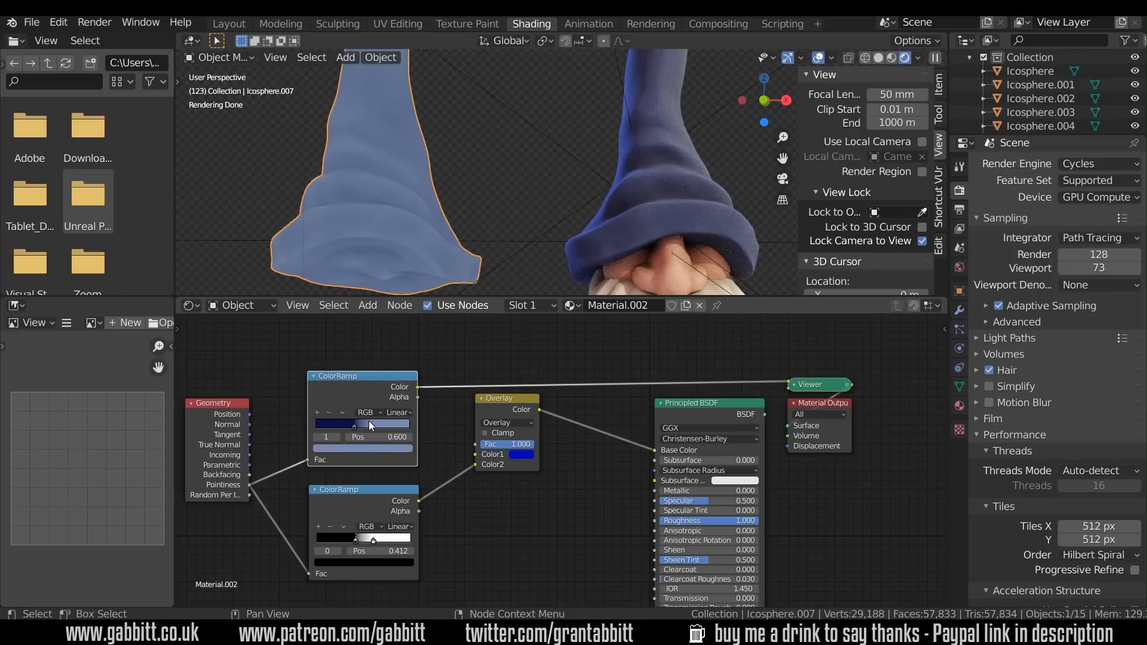
{"action": "mouse_move", "coordinate": [374, 433]}
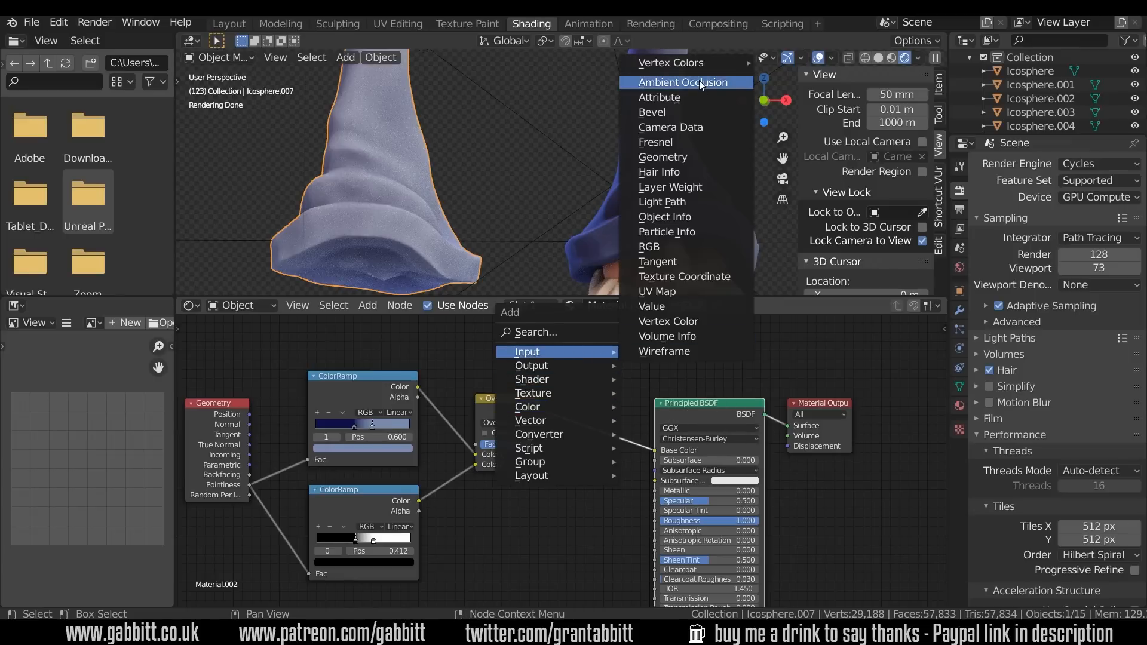
Add an Ambient Occlusion node and set the new mix's blend mode to Multiply.
{"action": "left_click", "coordinate": [682, 82]}
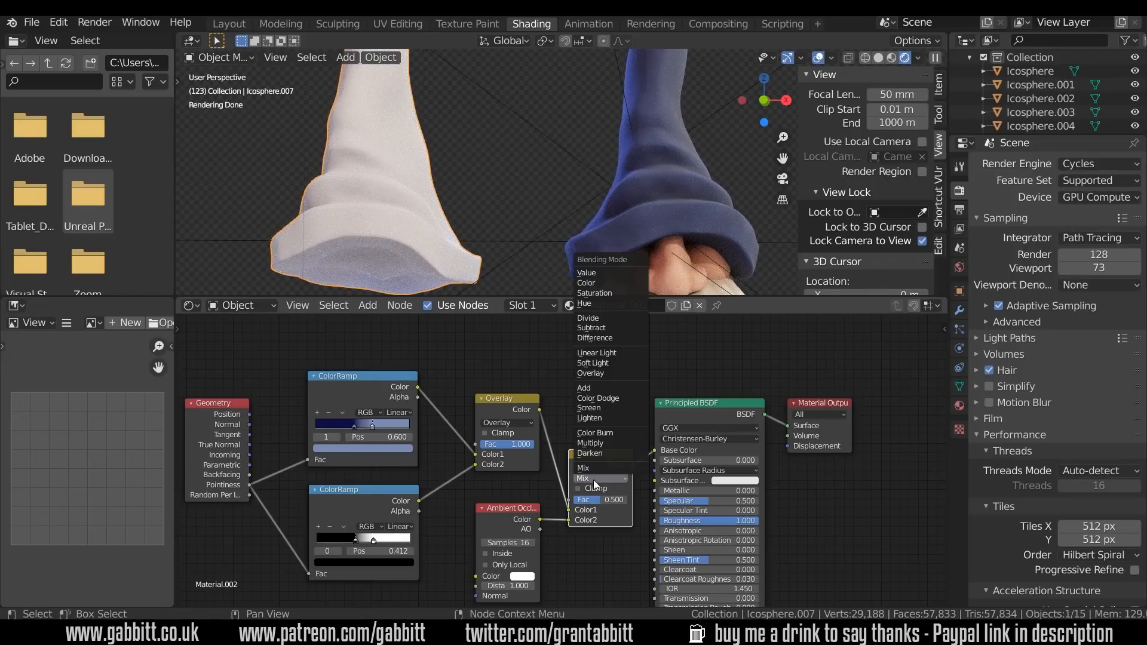
{"action": "left_click", "coordinate": [591, 442]}
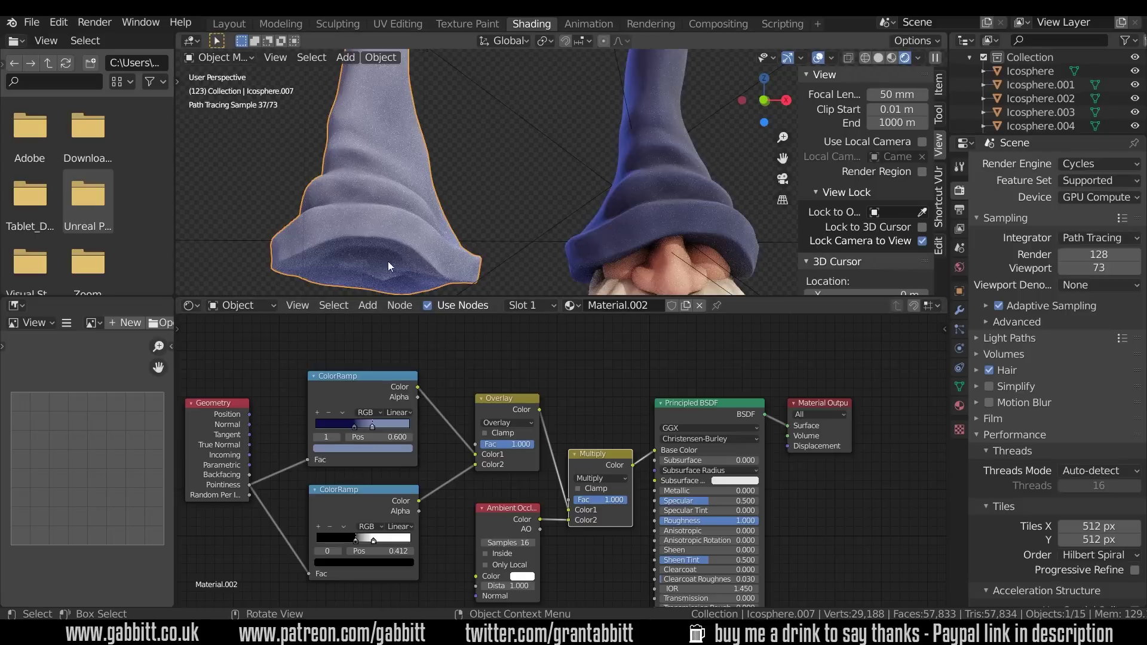
{"action": "mouse_move", "coordinate": [329, 209]}
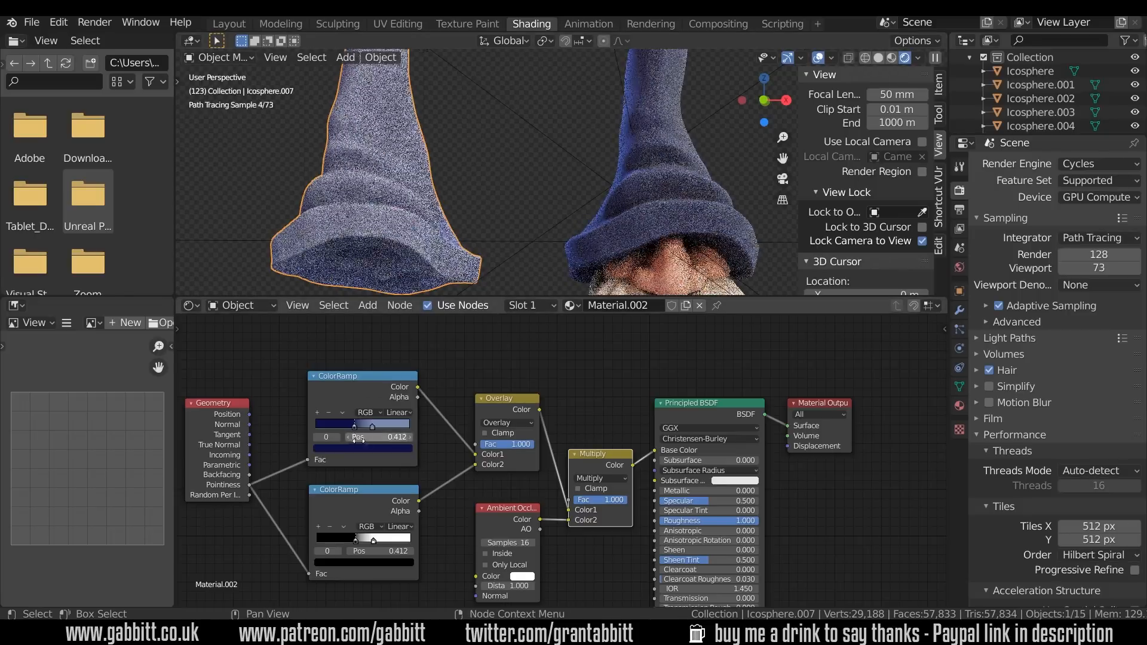
Tint the ColorRamp stop purple and add a pale third stop near 0.64.
{"action": "left_click", "coordinate": [362, 424]}
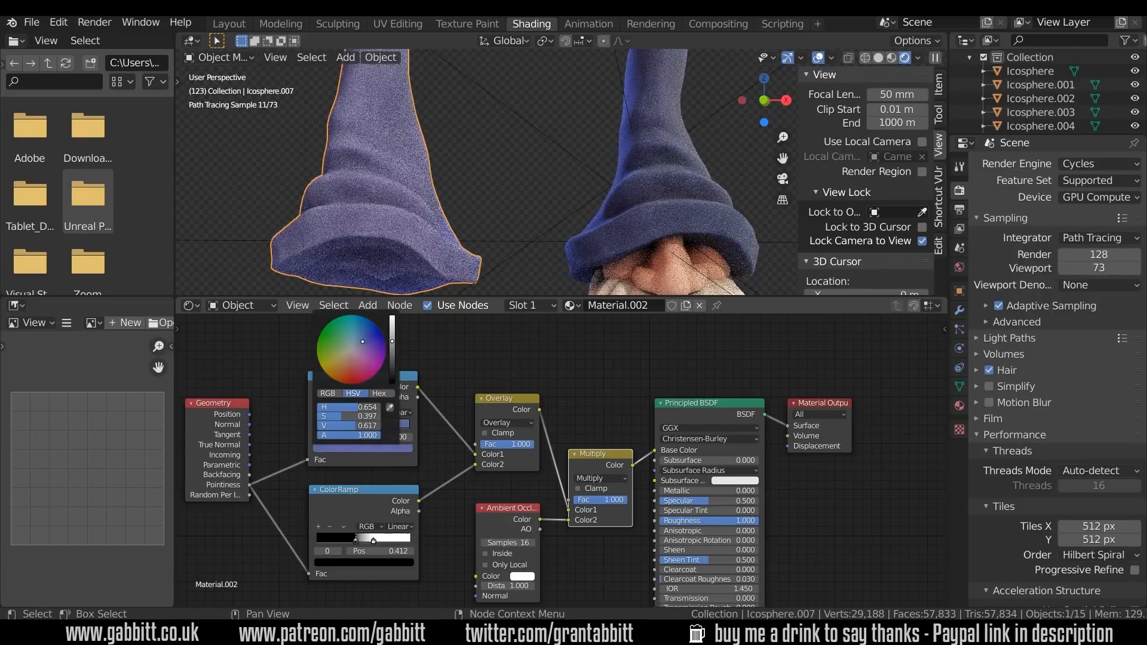
{"action": "left_click_drag", "start_coordinate": [364, 336], "coordinate": [364, 342]}
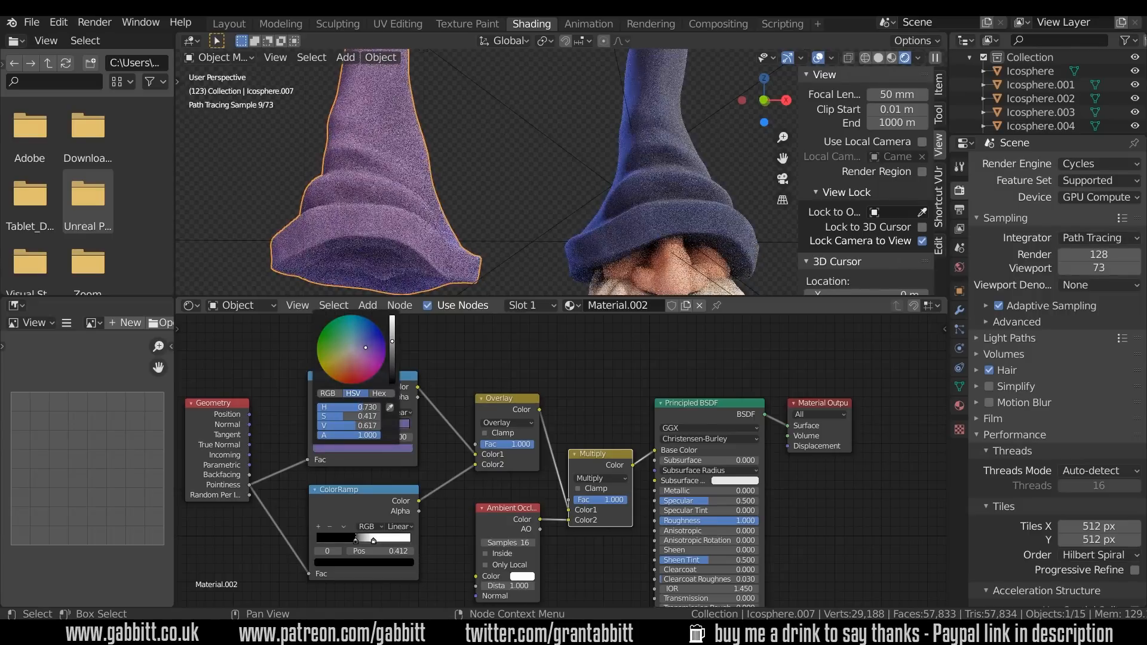
{"action": "left_click_drag", "start_coordinate": [364, 338], "coordinate": [342, 357]}
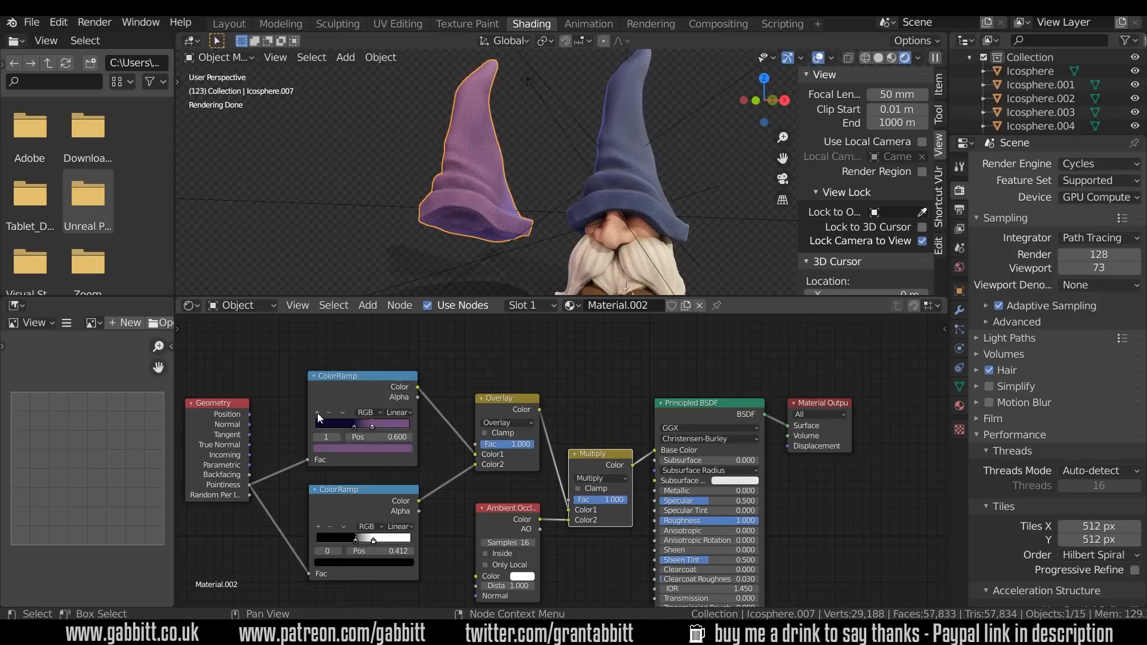
{"action": "left_click_drag", "start_coordinate": [355, 426], "coordinate": [376, 426]}
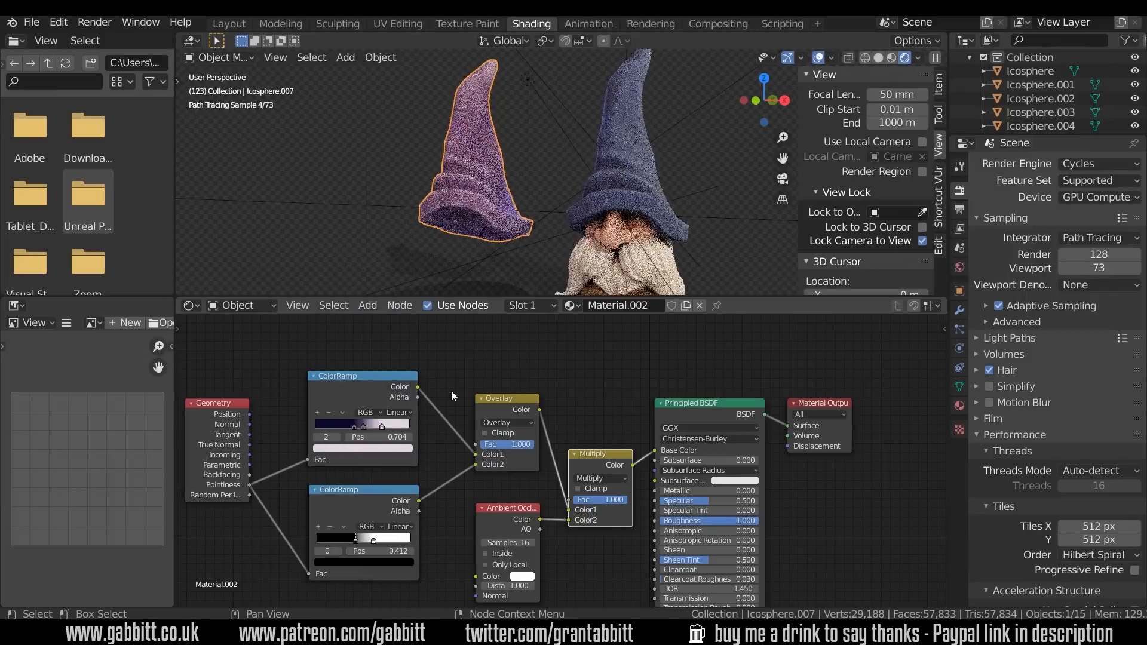
{"action": "mouse_move", "coordinate": [594, 256]}
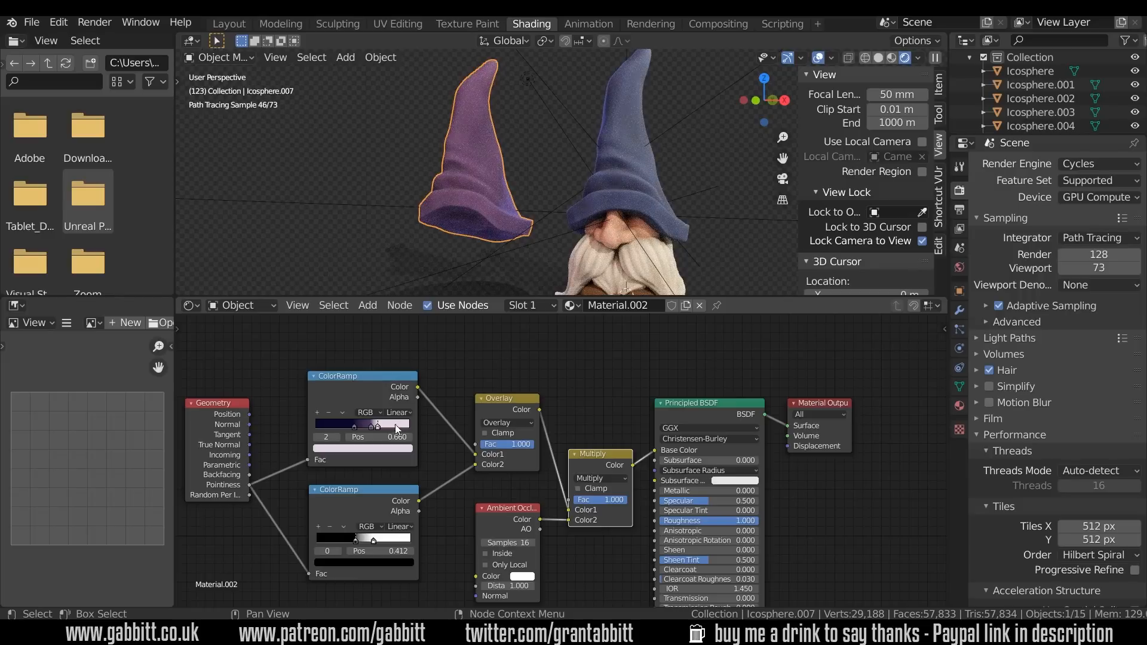
{"action": "left_click_drag", "start_coordinate": [377, 425], "coordinate": [374, 431]}
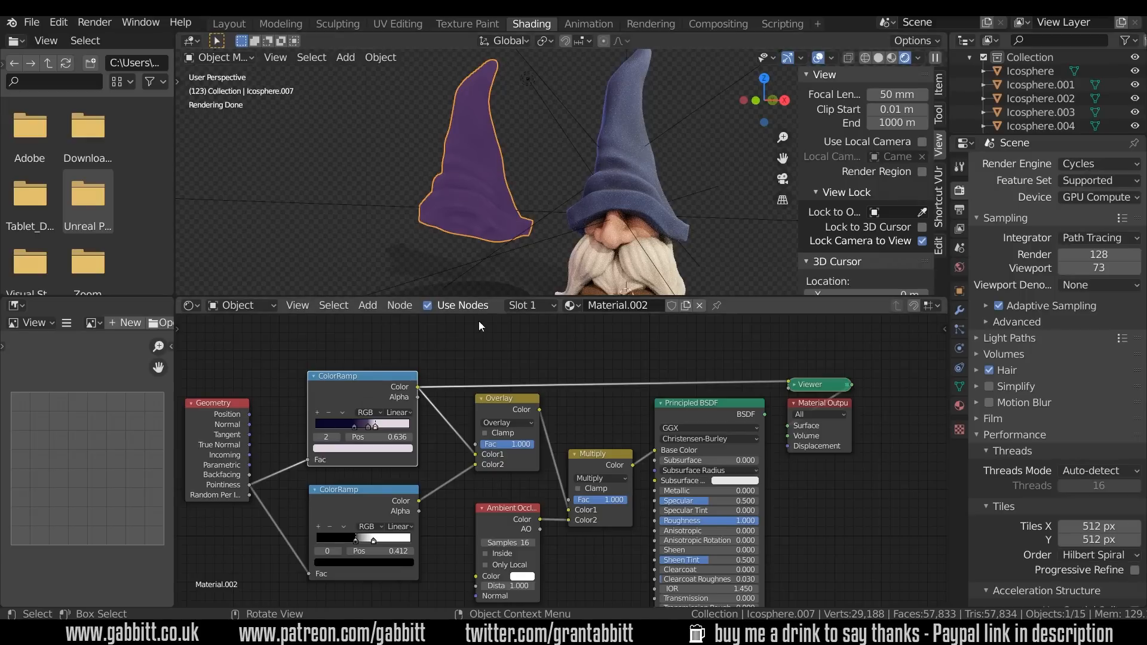
{"action": "mouse_move", "coordinate": [414, 476]}
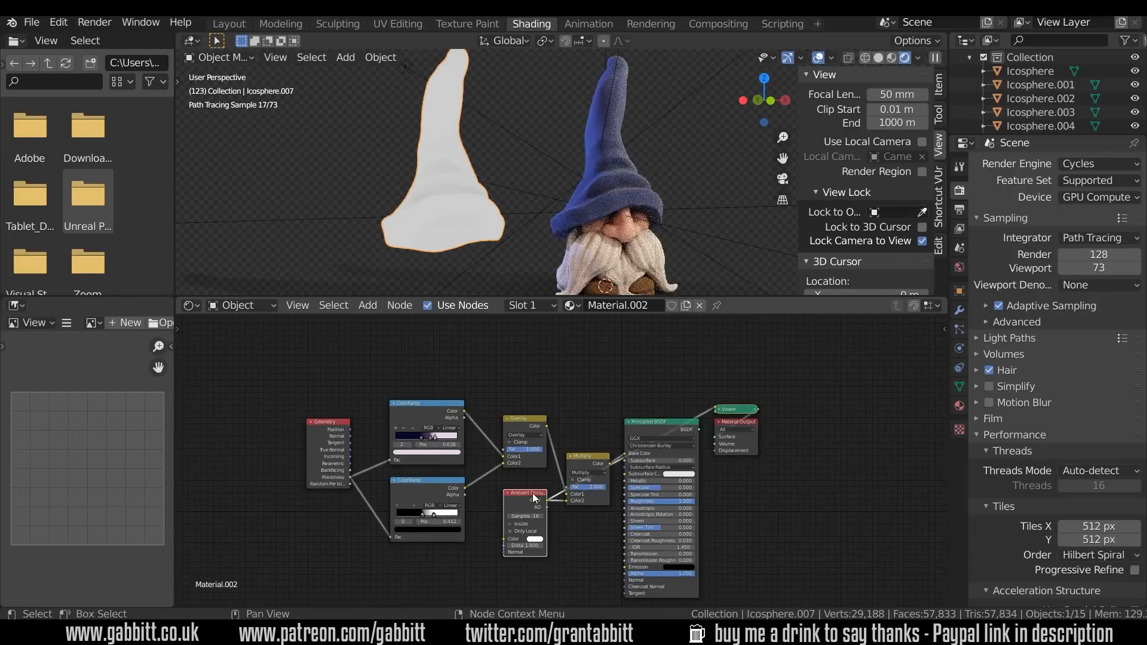
Preview the Ambient Occlusion node's result on the hat through the Viewer node.
{"action": "left_click_drag", "start_coordinate": [525, 493], "coordinate": [466, 554]}
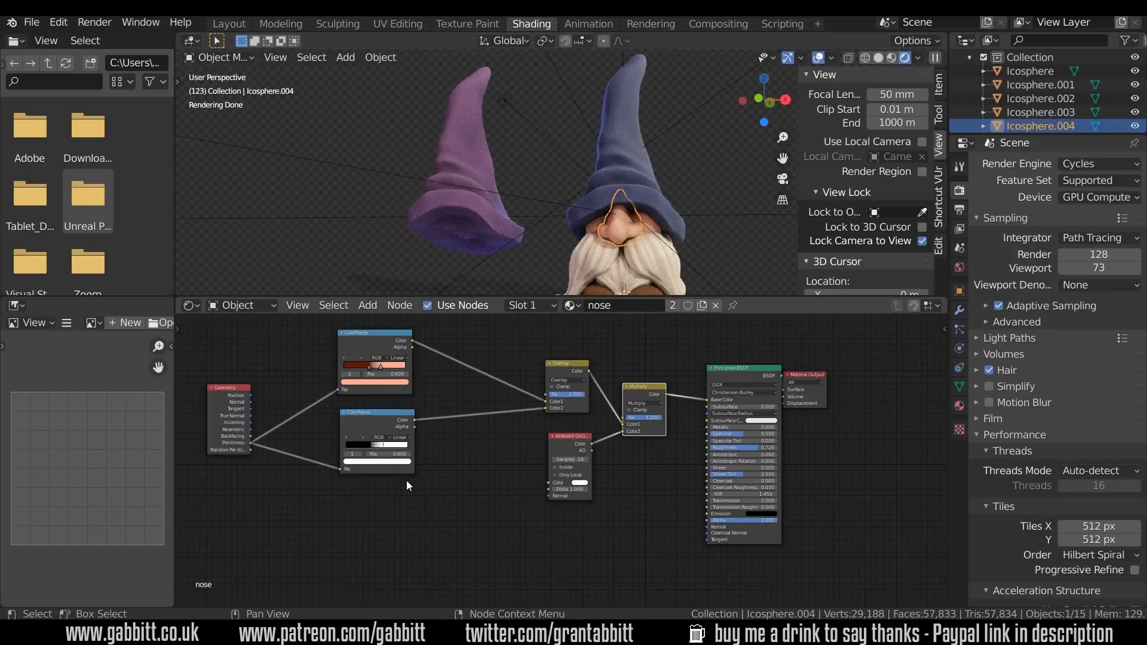
{"action": "mouse_move", "coordinate": [598, 459]}
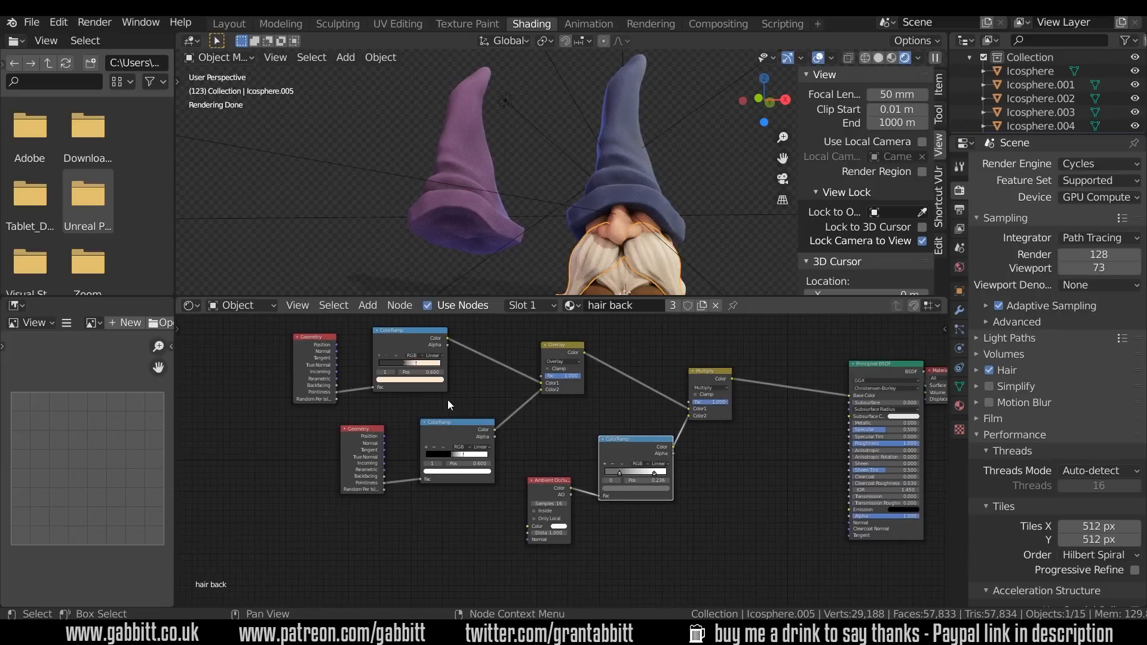
{"action": "mouse_move", "coordinate": [337, 405]}
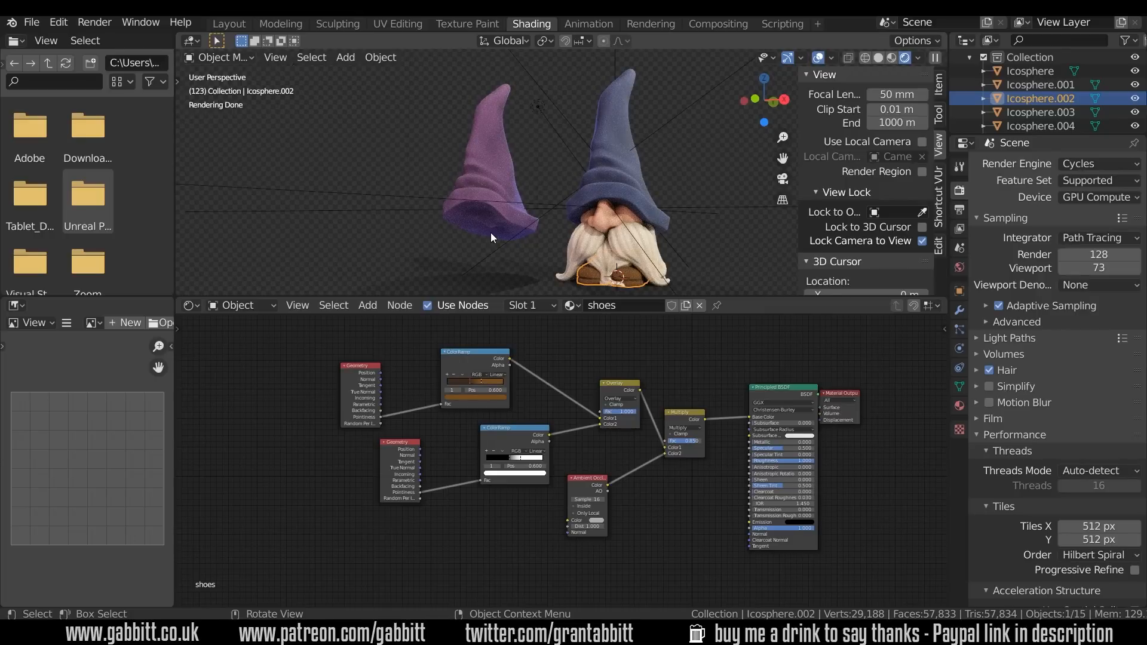
{"action": "mouse_move", "coordinate": [543, 243]}
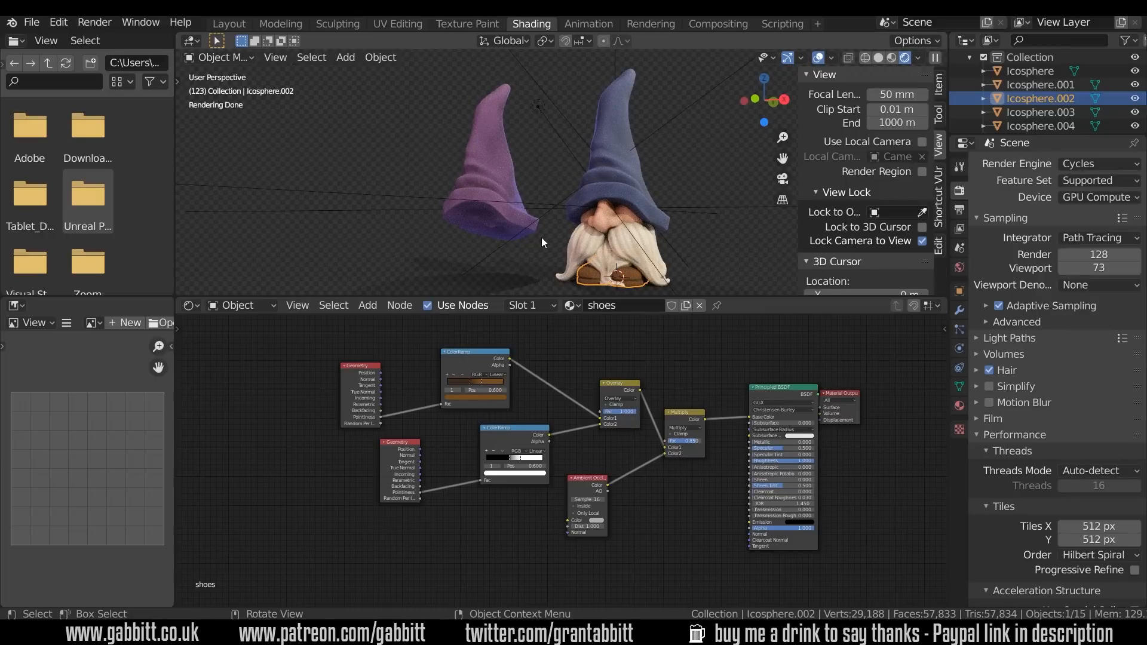
Inspect the nose, back hair and shoes materials from the top bar.
{"action": "left_click", "coordinate": [229, 24]}
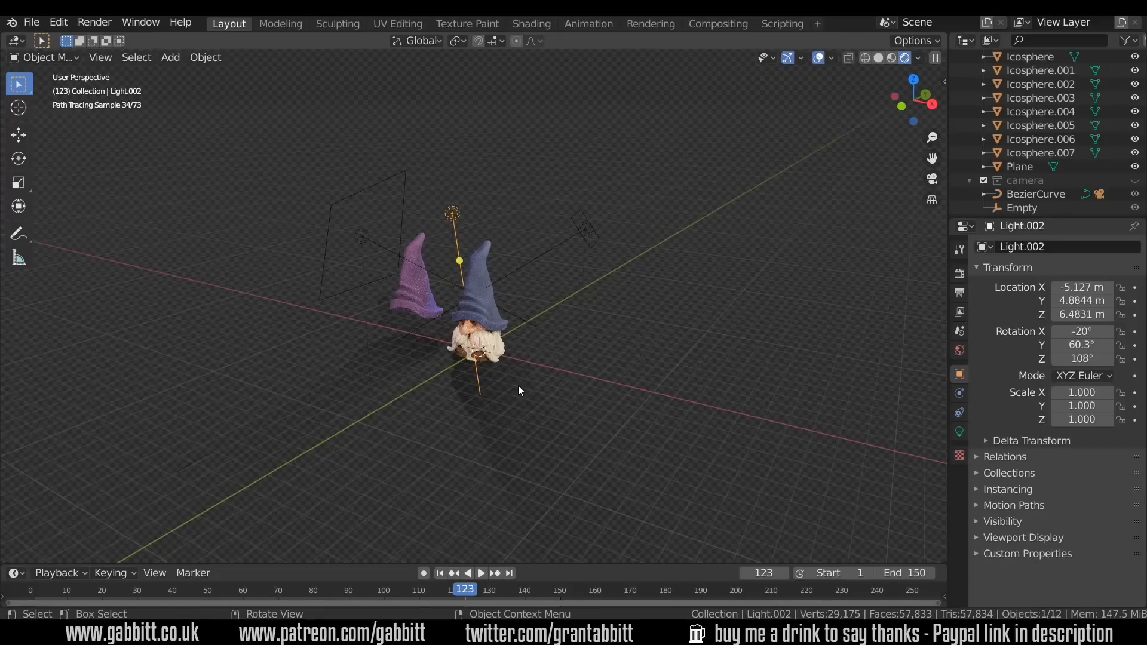
Select the ground plane and open its Object Properties Visibility settings for Shadow Catcher.
{"action": "left_click", "coordinate": [1019, 166]}
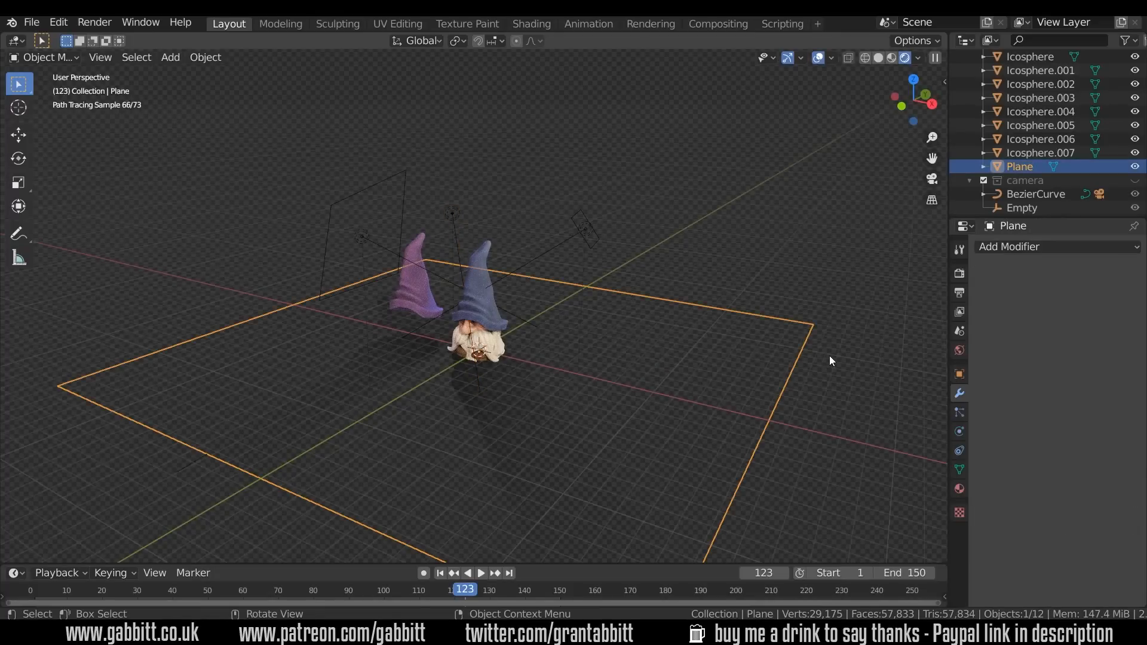
{"action": "left_click", "coordinate": [959, 374]}
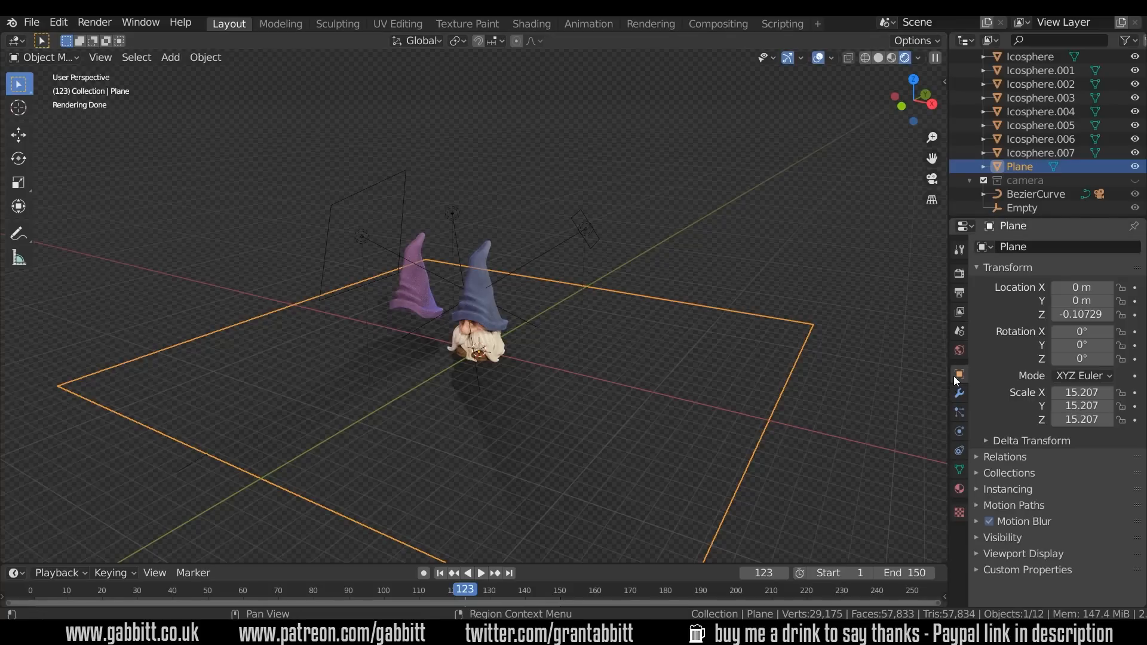
{"action": "left_click", "coordinate": [1002, 537]}
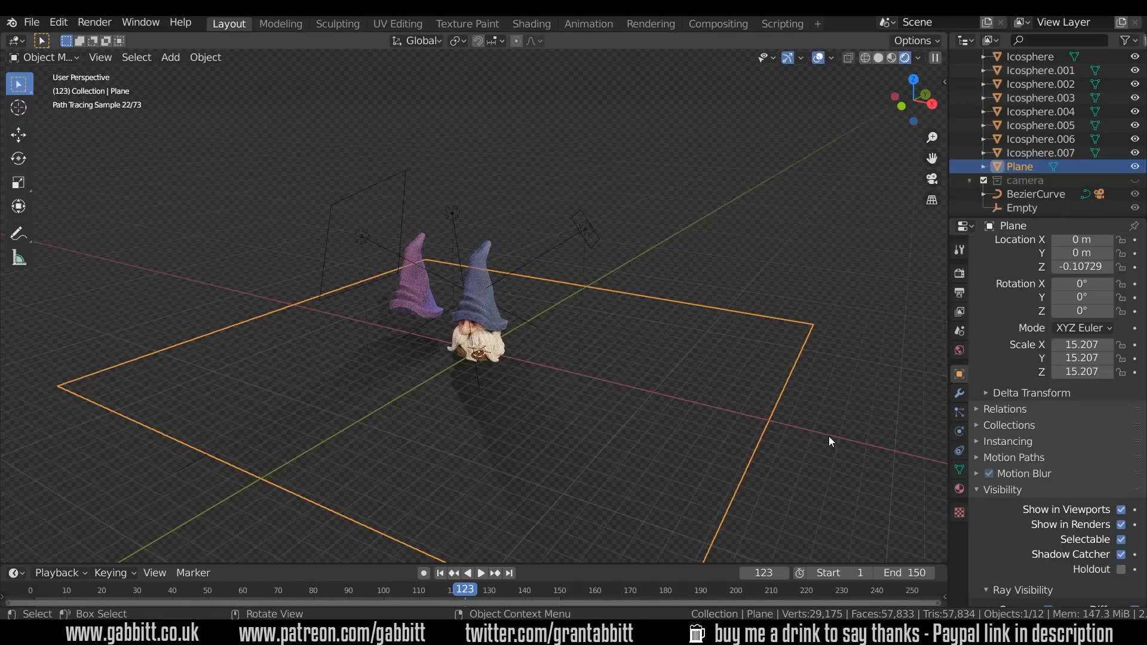
{"action": "mouse_move", "coordinate": [828, 439]}
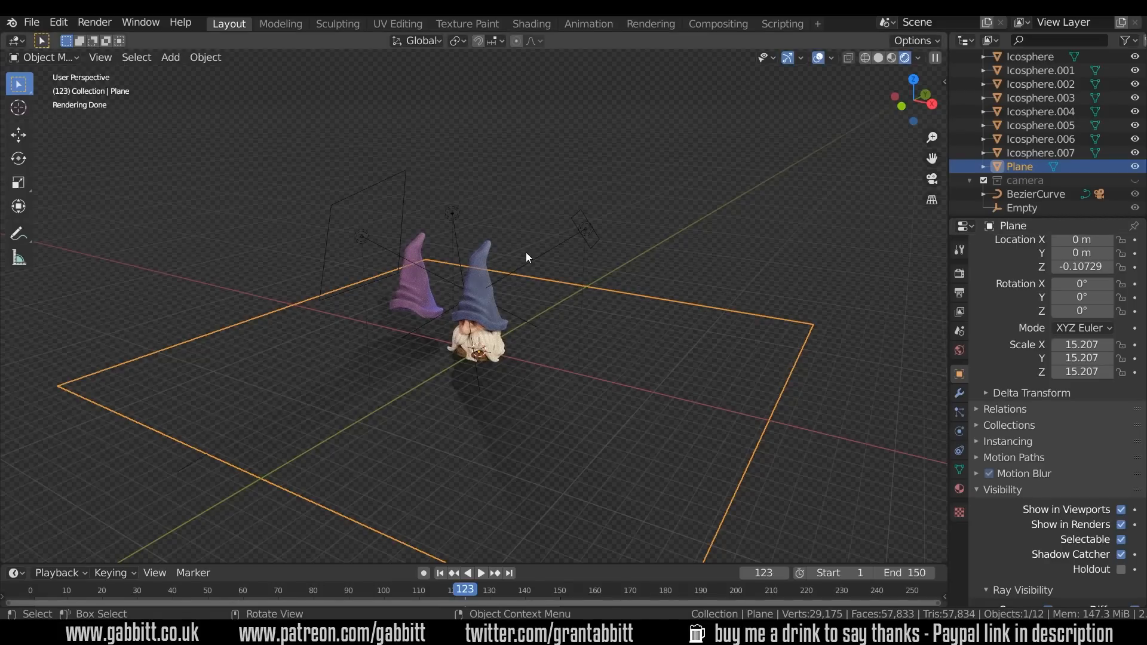
{"action": "mouse_move", "coordinate": [531, 265]}
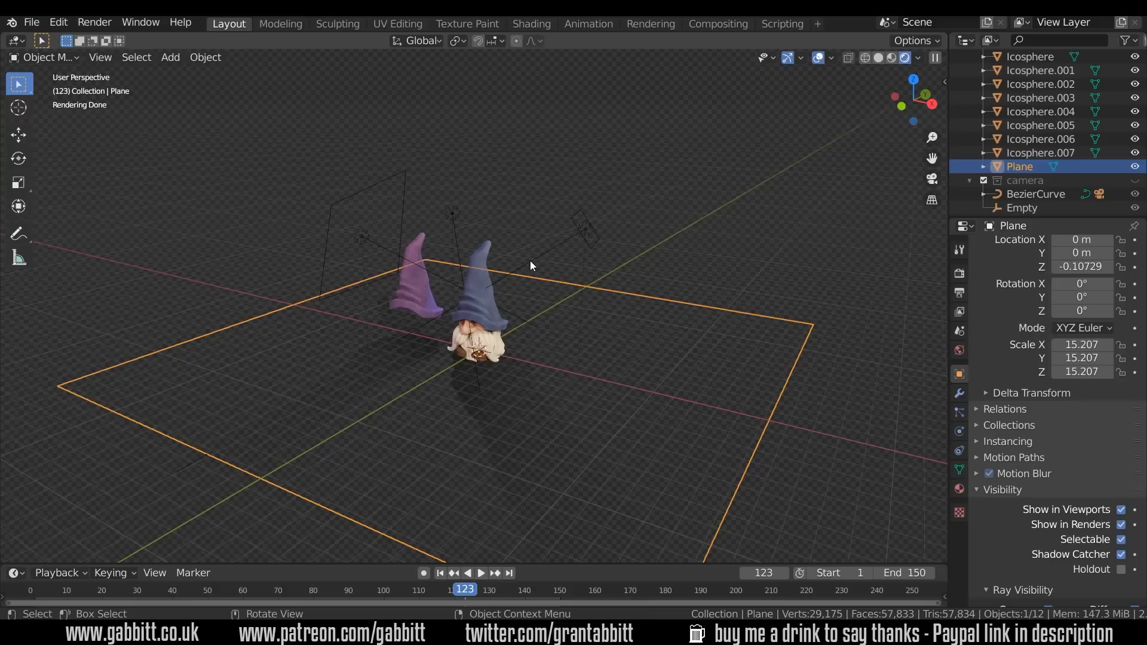
{"action": "mouse_move", "coordinate": [540, 287]}
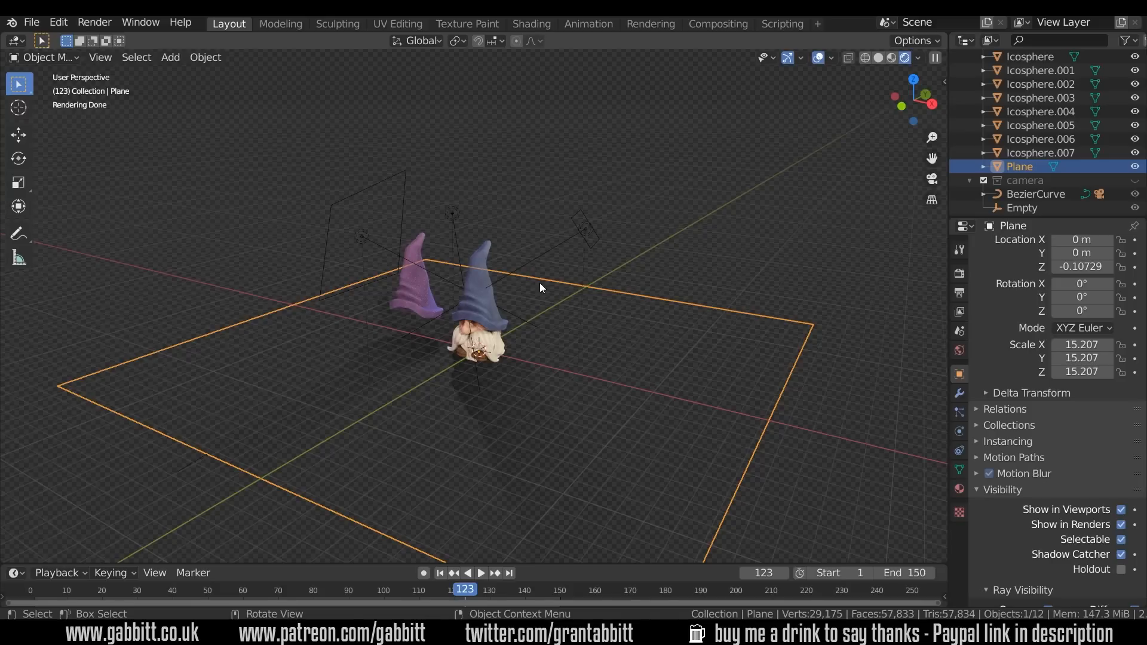